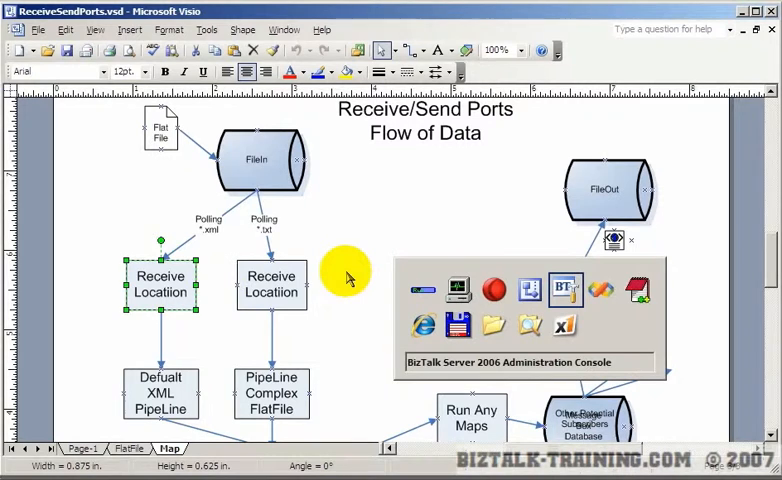
# Review the existing CSV and POSchemaInDemo receive locations and the XML polling and Run Any Maps steps.
pyautogui.click(564, 290)
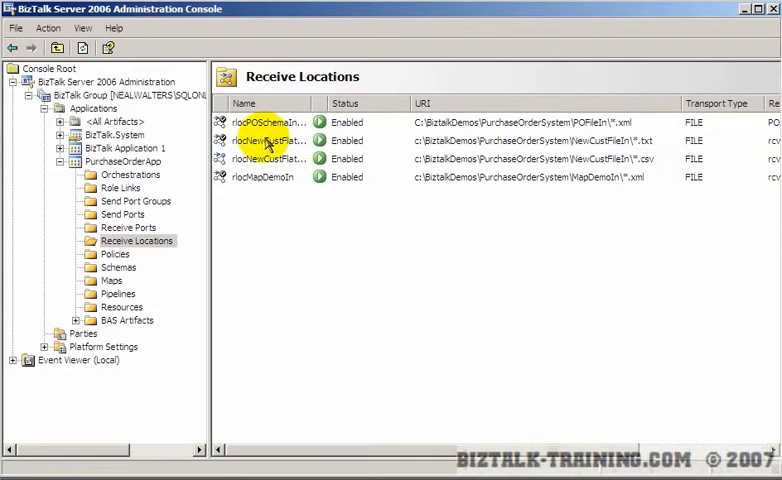
pyautogui.click(264, 158)
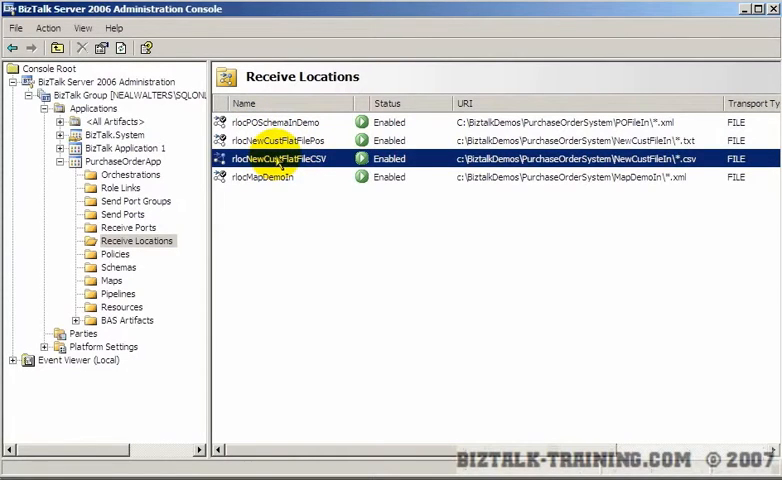
pyautogui.click(284, 122)
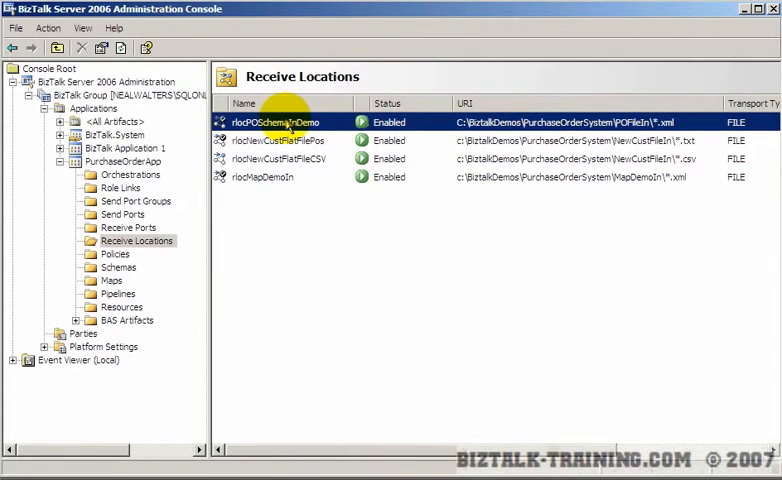
pyautogui.moveTo(136, 240)
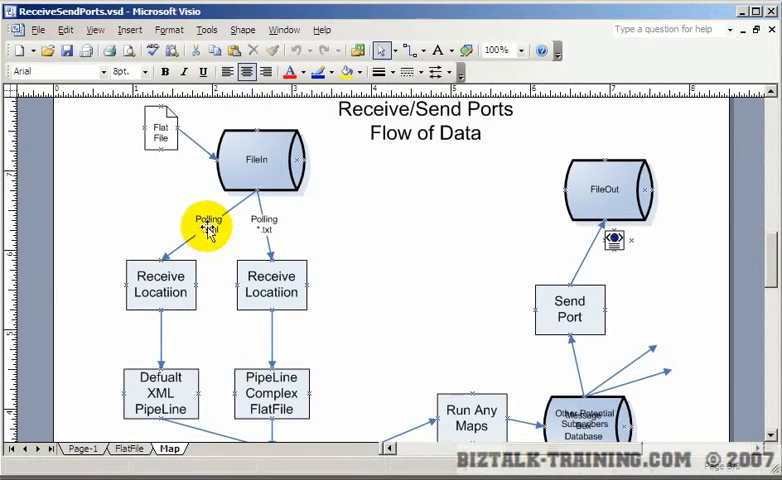
pyautogui.click(160, 284)
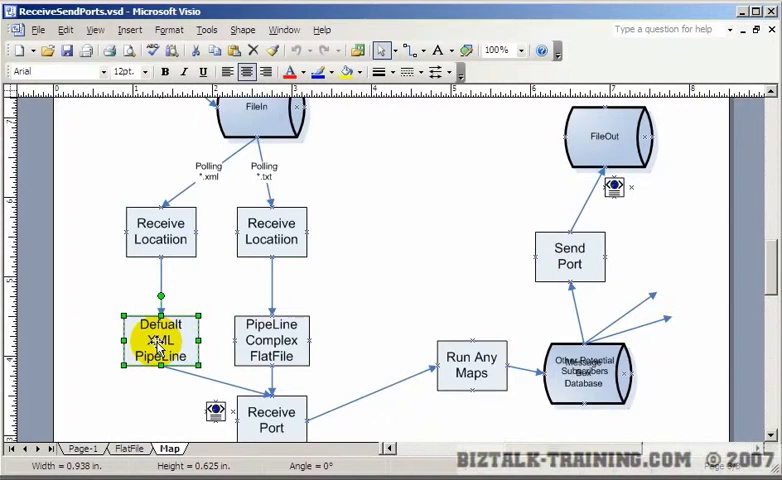
pyautogui.scroll(-3)
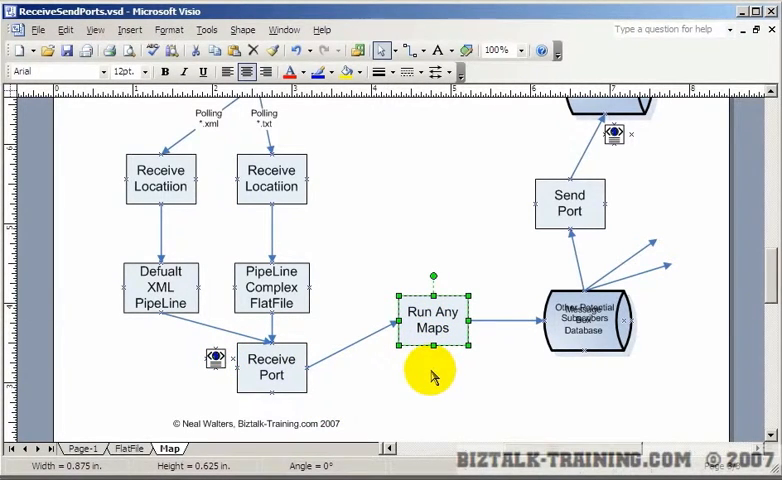
pyautogui.click(584, 320)
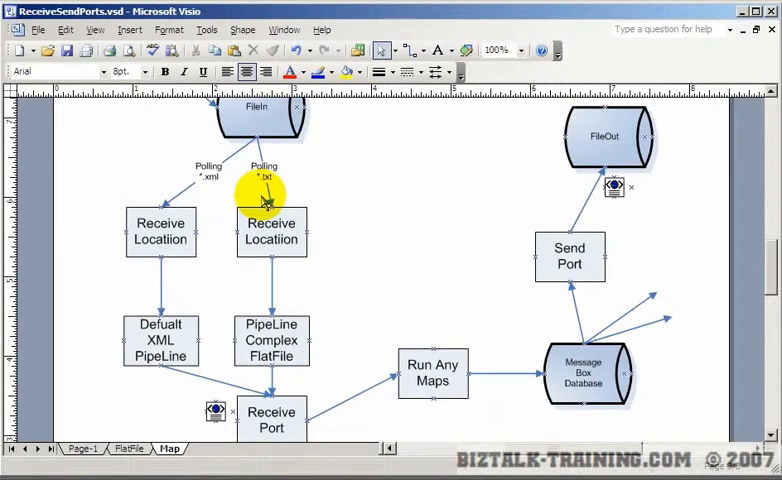
# Walk through the flat-file receive location, receive port, complex flat-file pipeline and Run Any Maps shapes.
pyautogui.click(272, 230)
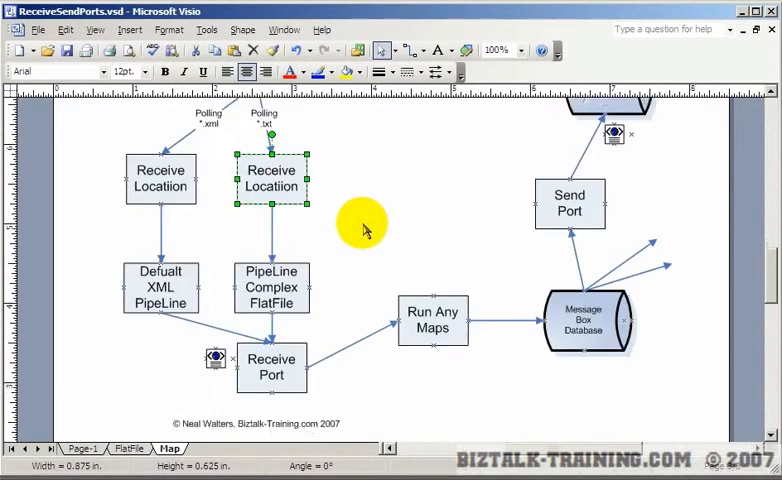
pyautogui.scroll(-3)
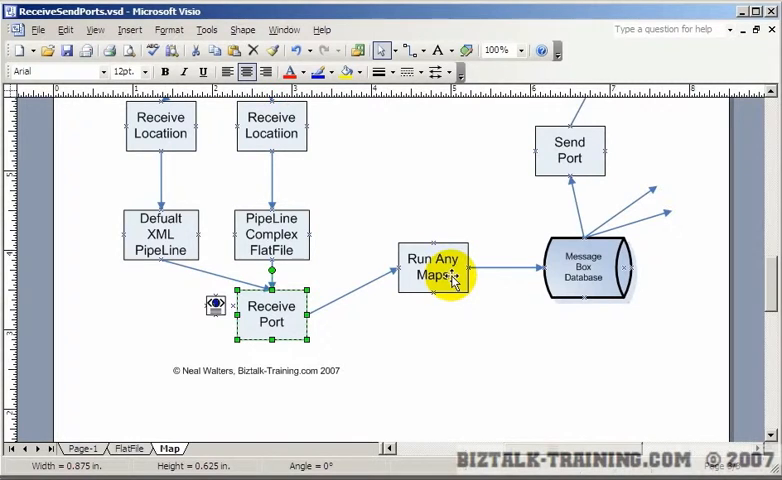
pyautogui.click(432, 272)
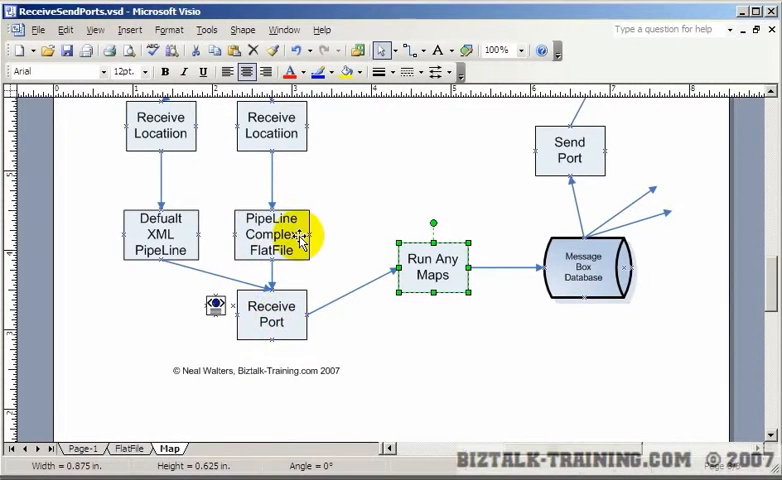
pyautogui.click(432, 266)
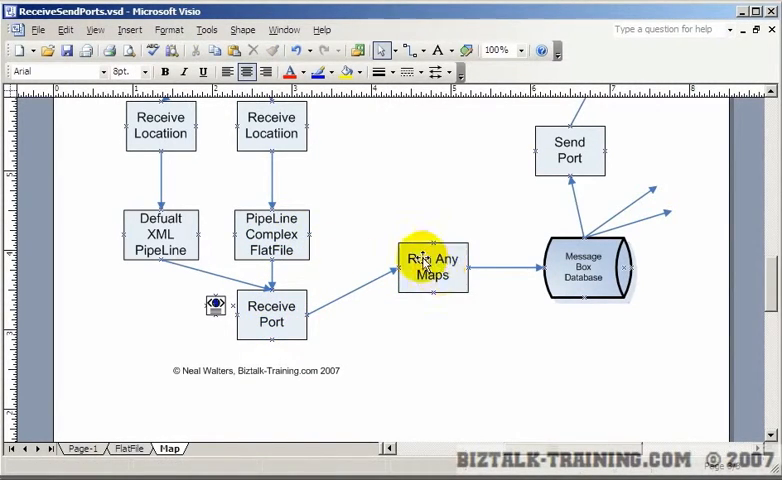
pyautogui.click(568, 152)
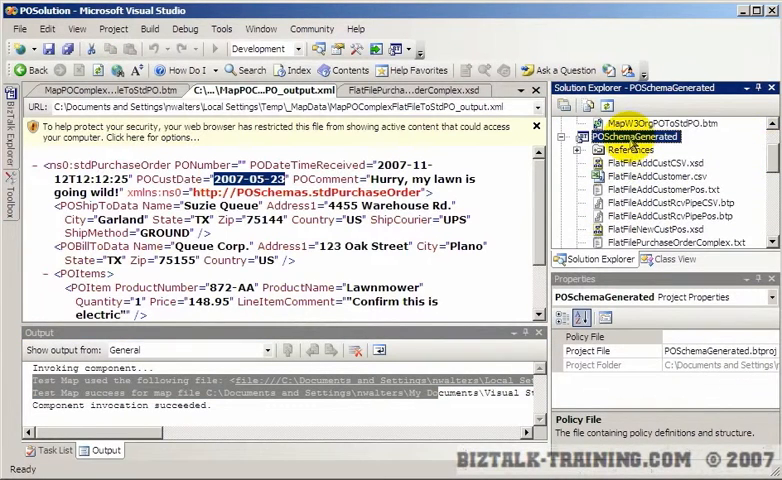
# Add a new receive pipeline named POFlatFileComplex to the POSchemaGenerated project.
pyautogui.rightClick(636, 136)
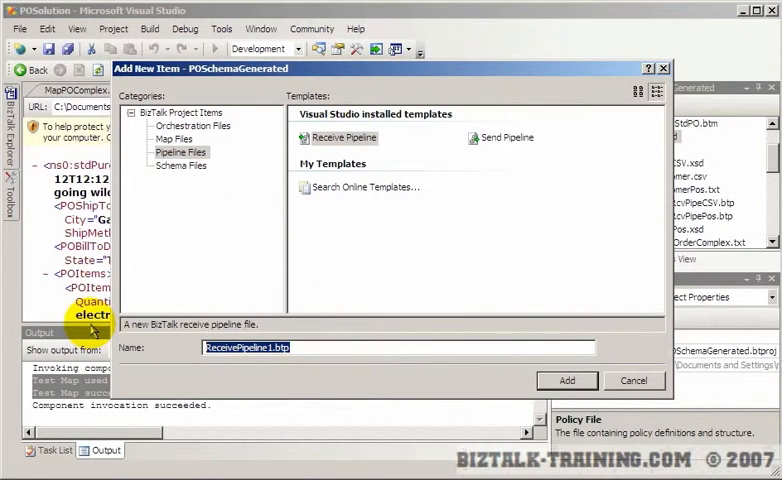
pyautogui.write('P')
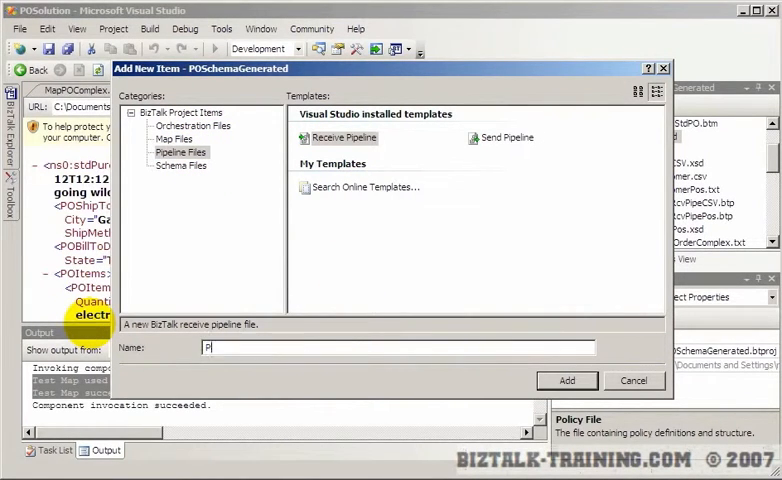
pyautogui.write('OFlatFileComple')
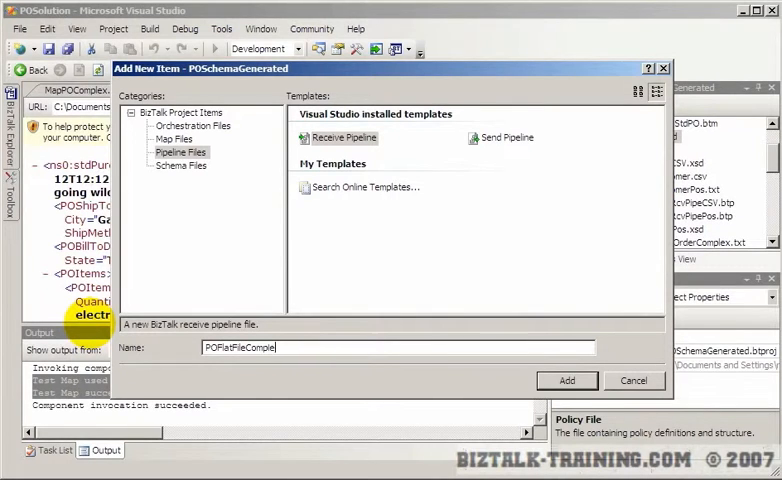
pyautogui.click(566, 380)
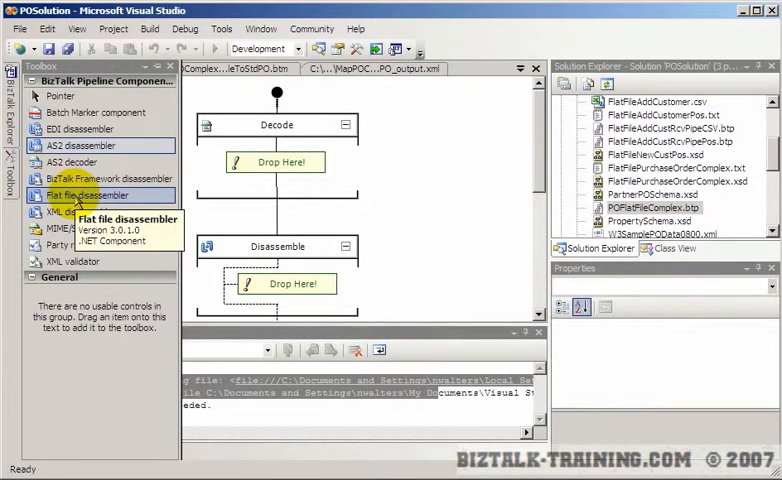
# Place a Flat file disassembler in the Disassemble stage and choose its document schema.
pyautogui.moveTo(84, 196); pyautogui.dragTo(284, 284)
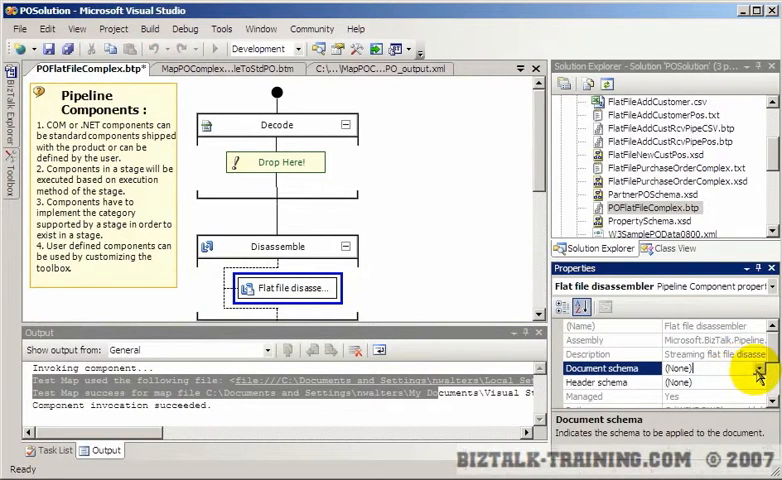
pyautogui.click(758, 368)
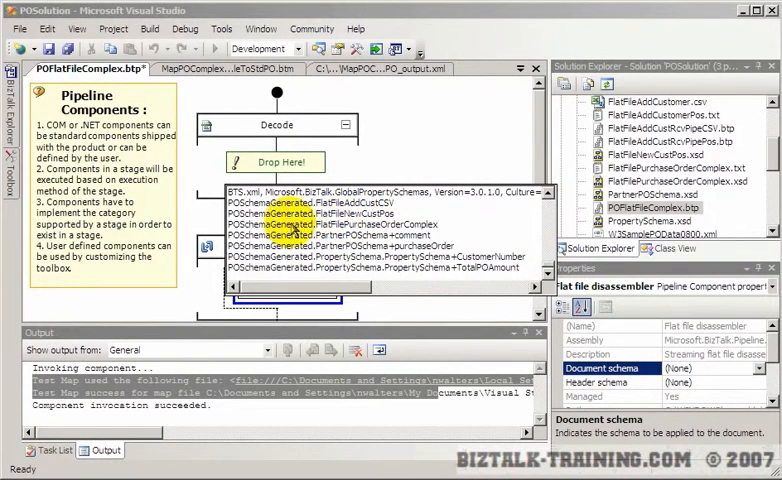
pyautogui.moveTo(402, 232)
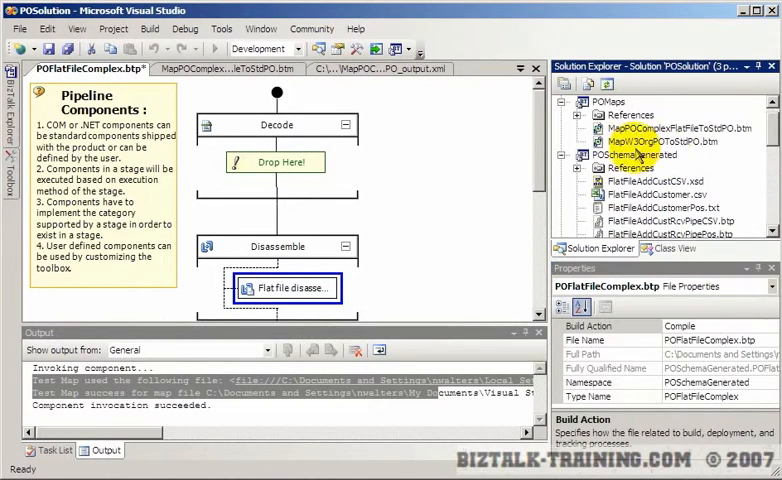
# Build the project with zero errors and deploy the whole POSolution.
pyautogui.rightClick(630, 156)
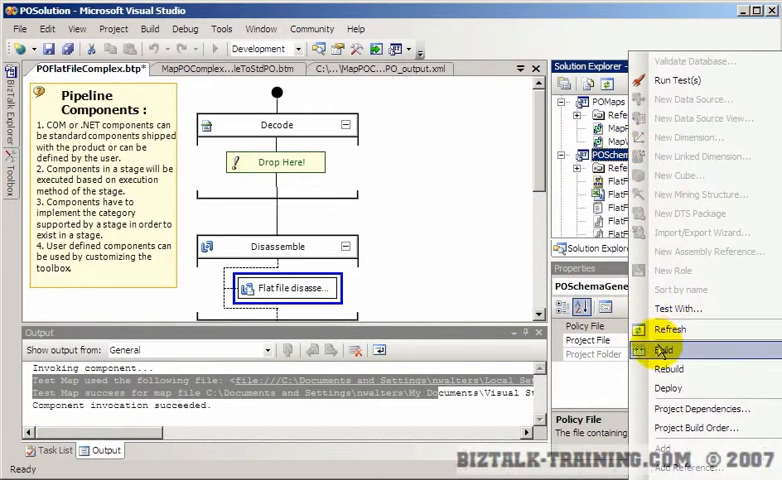
pyautogui.click(662, 348)
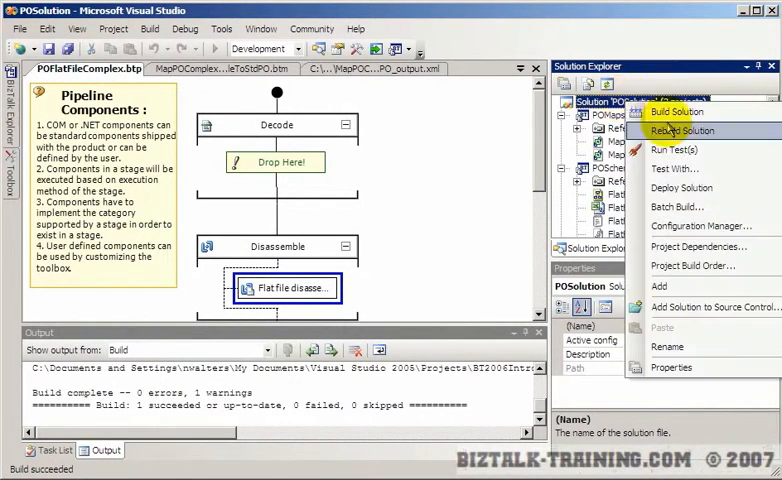
pyautogui.moveTo(682, 188)
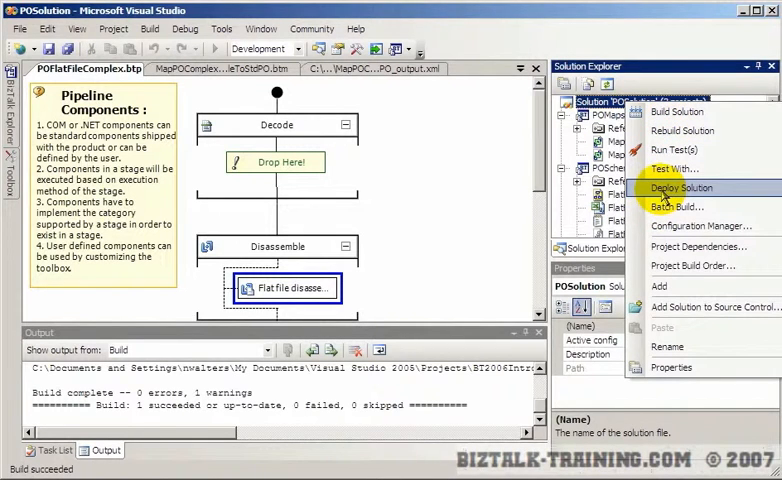
pyautogui.click(680, 188)
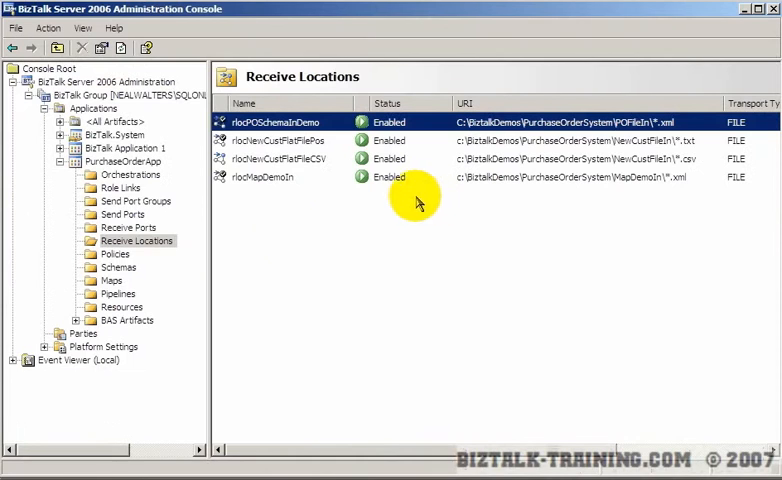
# Refresh PurchaseOrderApp after deployment and list its receive locations.
pyautogui.rightClick(124, 160)
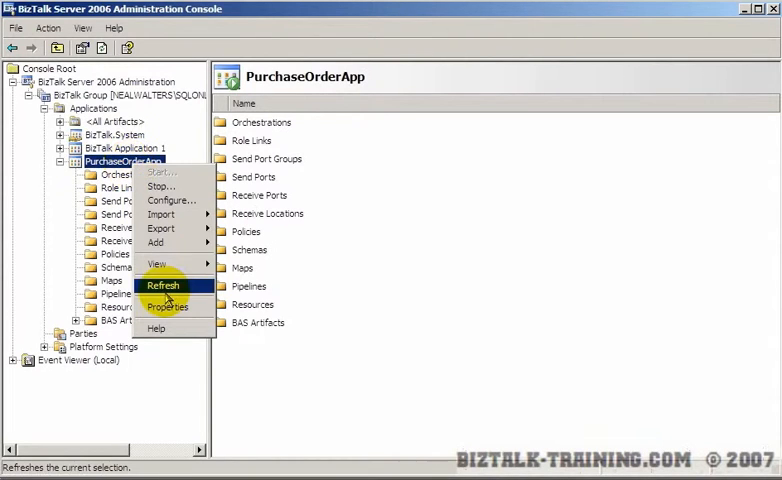
pyautogui.click(164, 284)
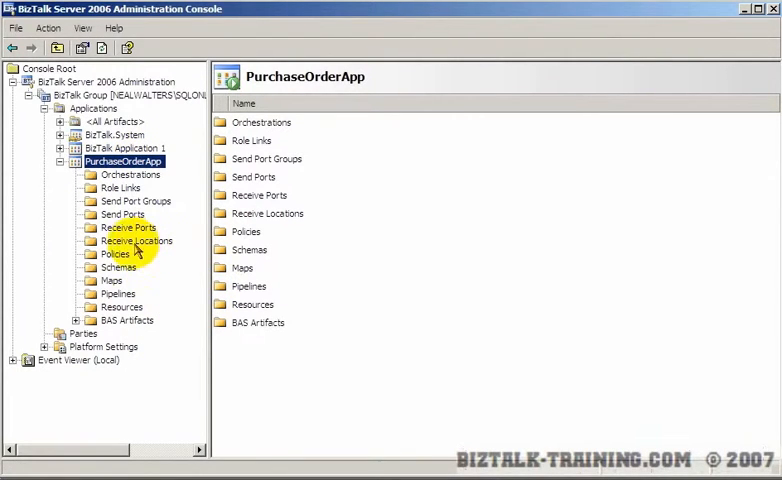
pyautogui.click(136, 240)
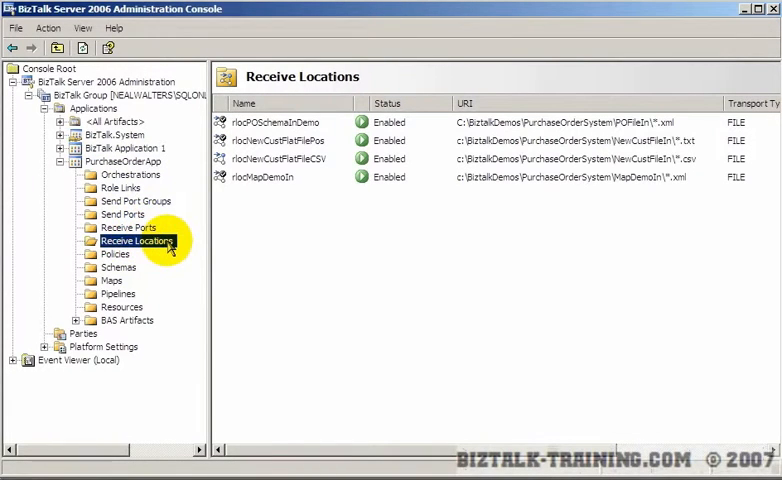
# Start a new receive location on the POSchemaInDemo receive port.
pyautogui.click(138, 240)
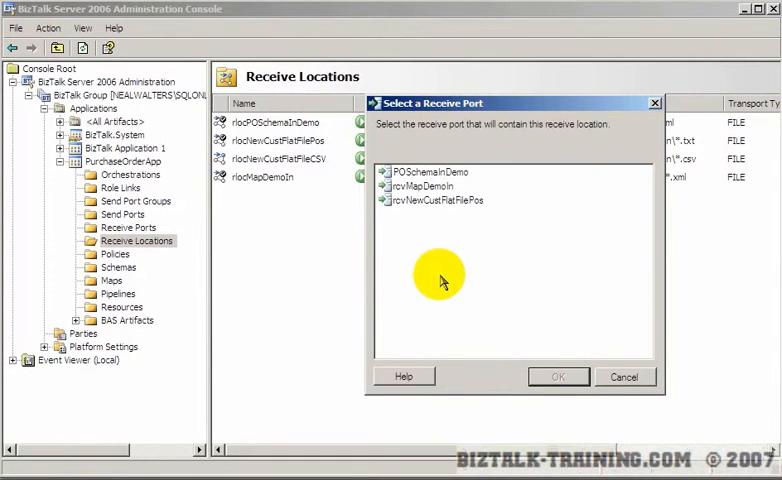
pyautogui.click(428, 172)
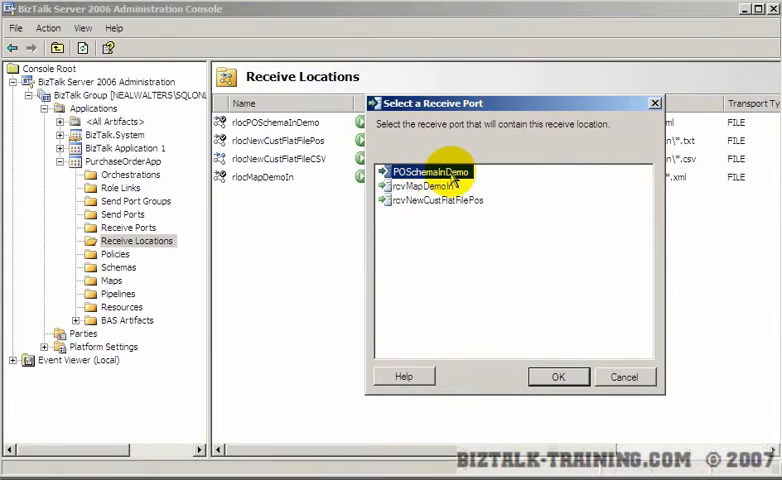
pyautogui.click(558, 376)
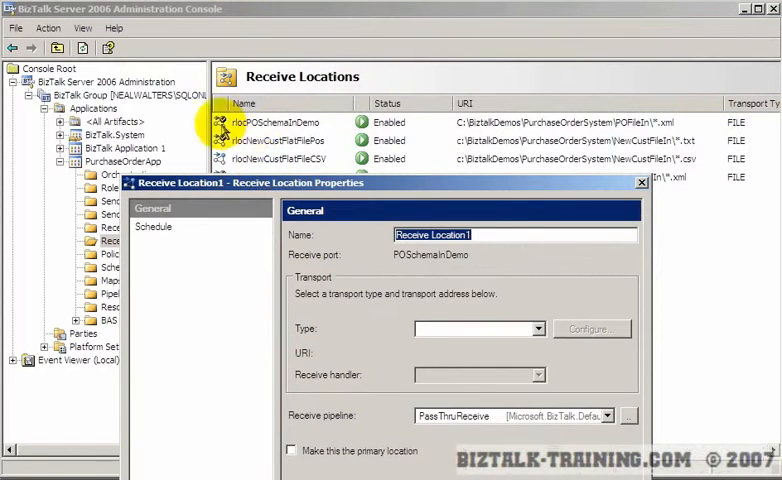
# Name the receive location rlocPOSchemaFlatComplexInDemo and begin choosing its transport type.
pyautogui.write('rloc')
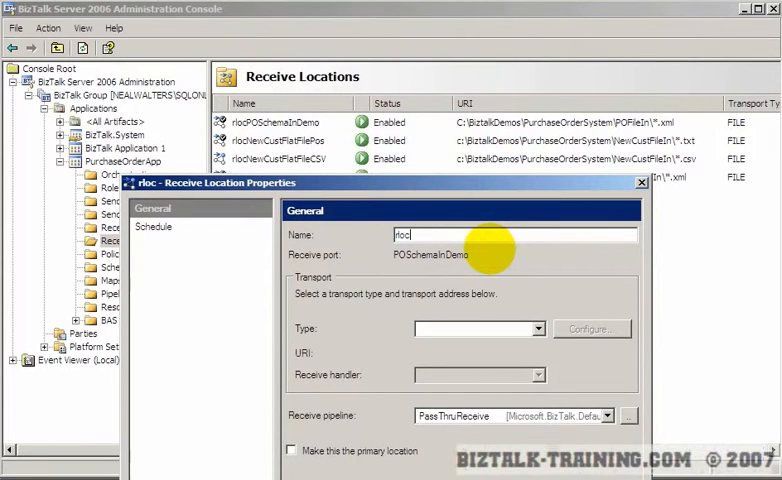
pyautogui.write('POSchemaInDemo')
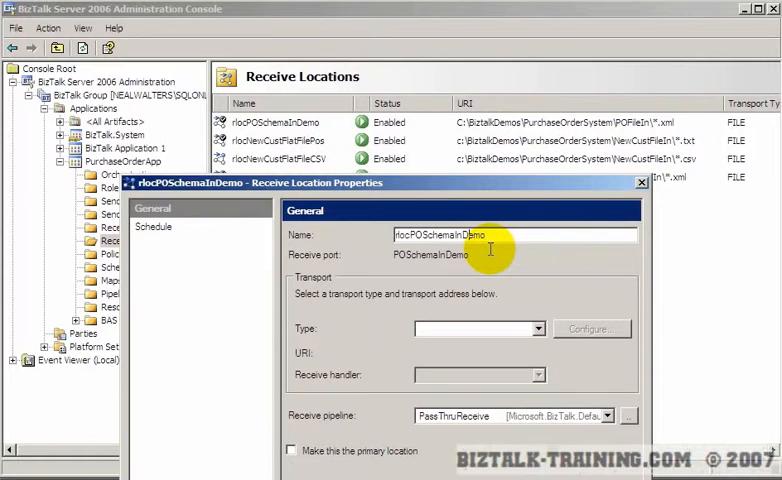
pyautogui.write('FlatComplex')
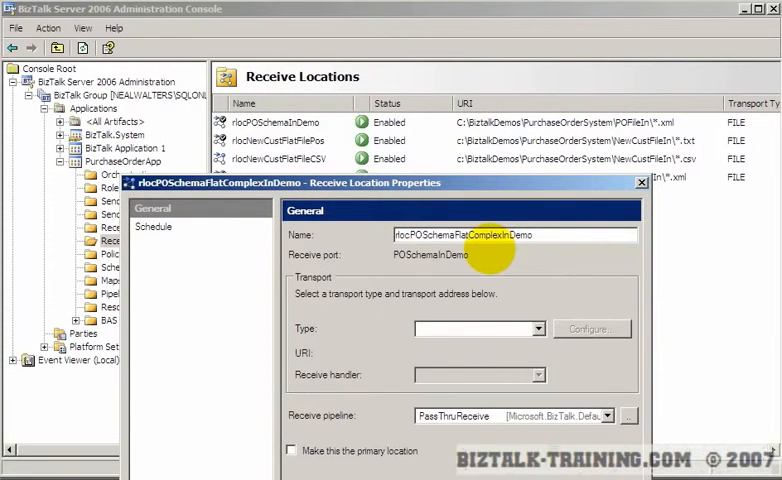
pyautogui.click(478, 328)
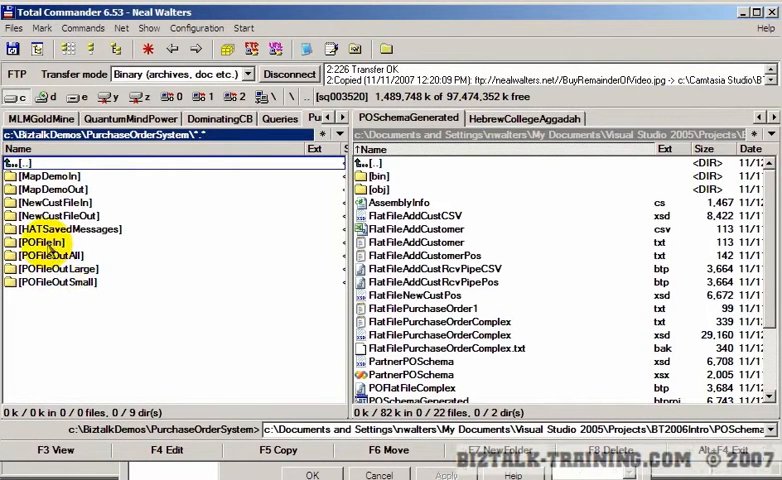
# Set FILE transport on the POFileIn folder with *.txt mask and the POFlatFileComplex receive pipeline.
pyautogui.doubleClick(44, 242)
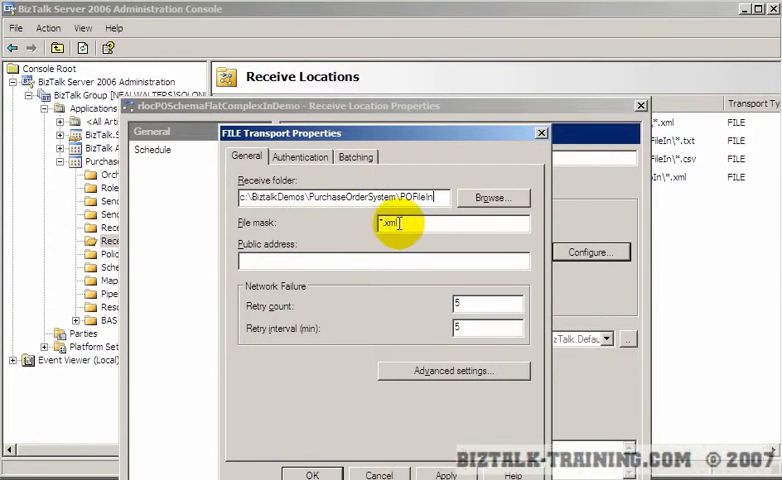
pyautogui.write('.txt')
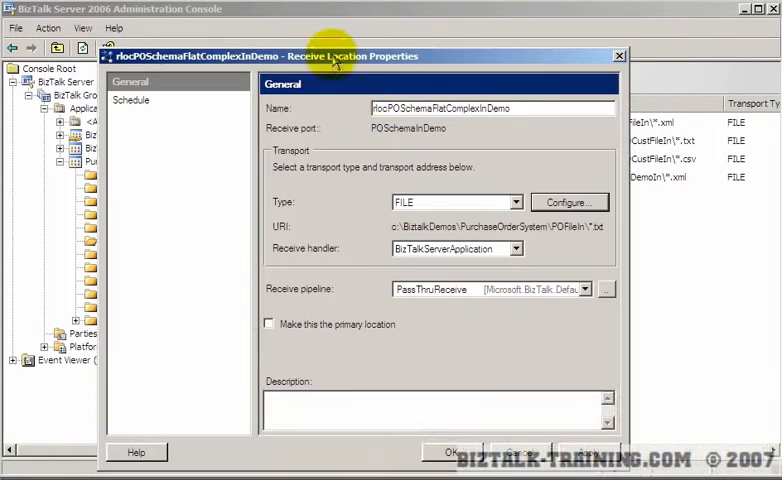
pyautogui.click(584, 288)
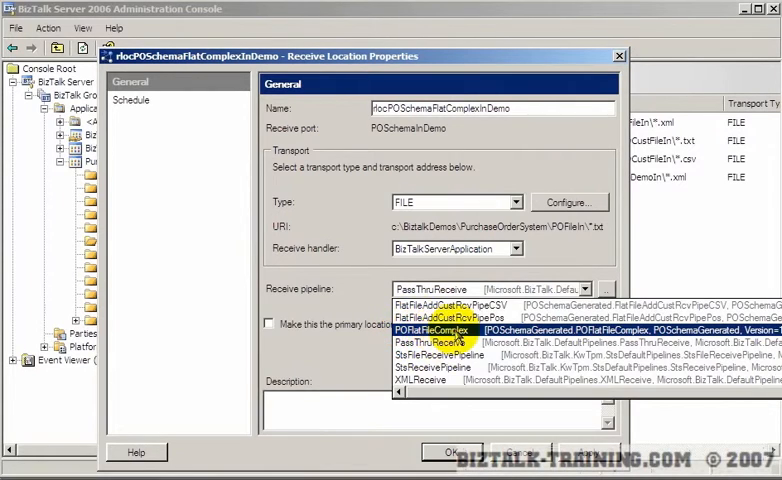
pyautogui.click(430, 330)
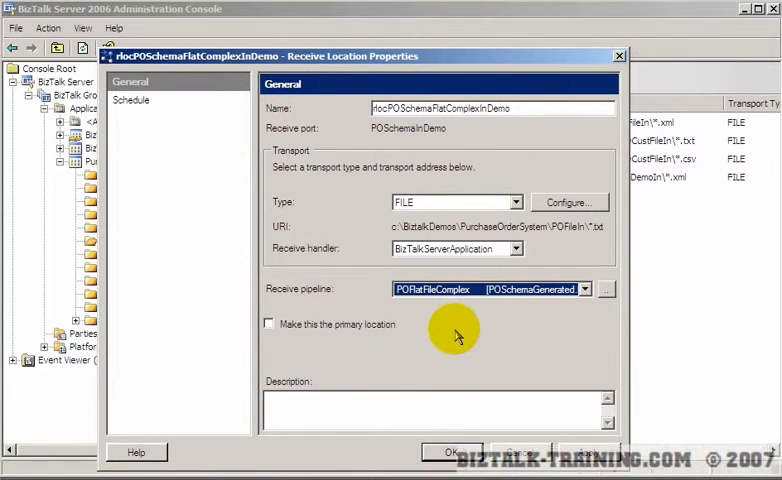
pyautogui.click(452, 452)
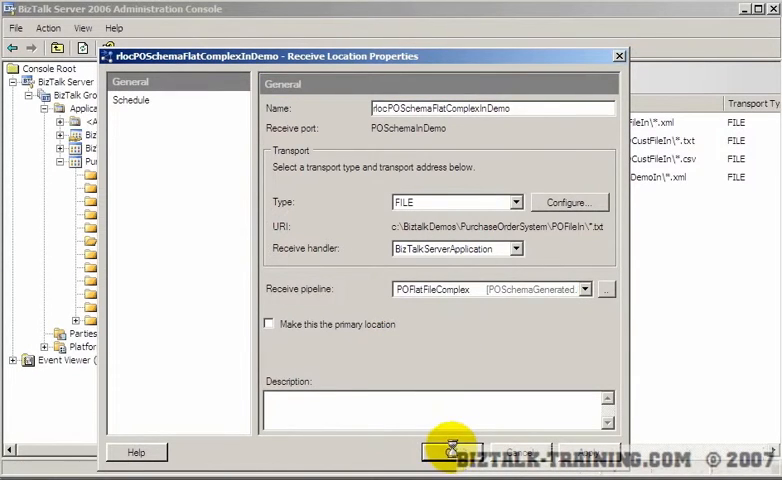
# Save the receive location settings and enable rlocPOSchemaFlatComplexInDemo.
pyautogui.click(452, 452)
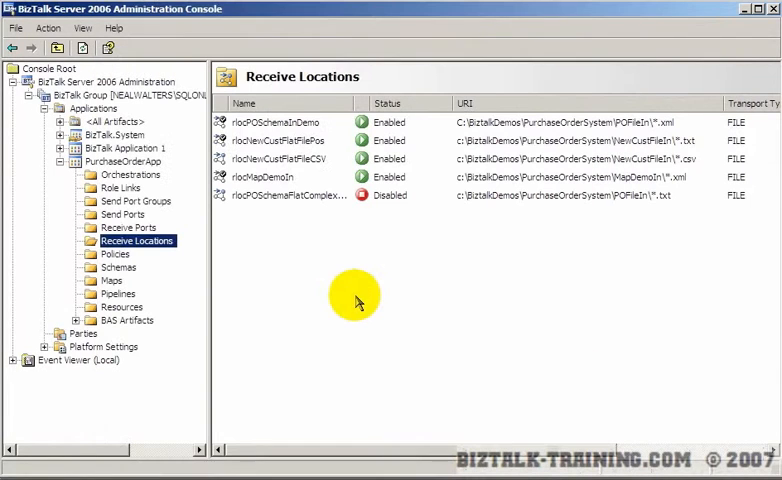
pyautogui.rightClick(288, 196)
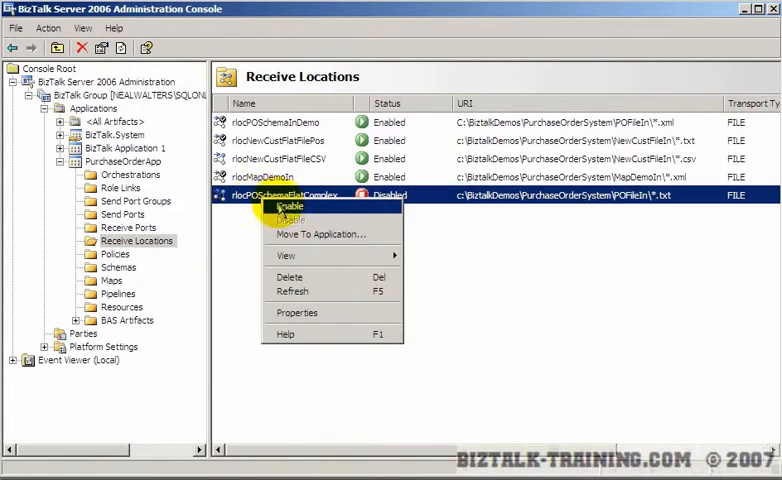
pyautogui.click(288, 206)
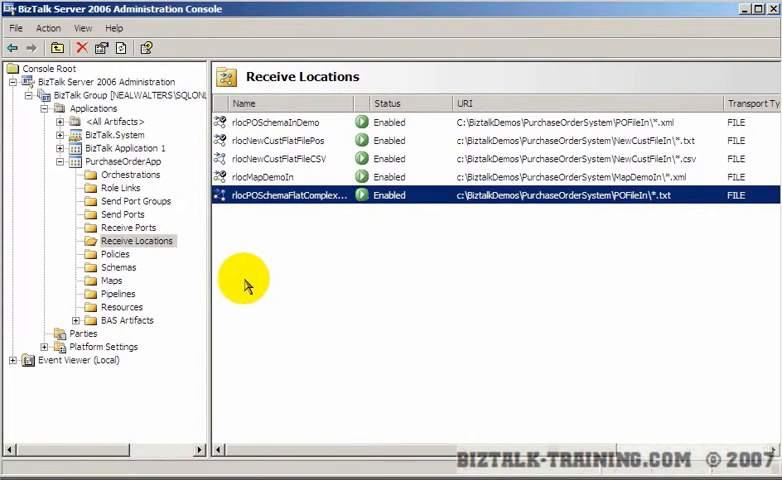
# Inspect the rcvMapDemoIn receive port's inbound maps and cancel without changes.
pyautogui.click(128, 228)
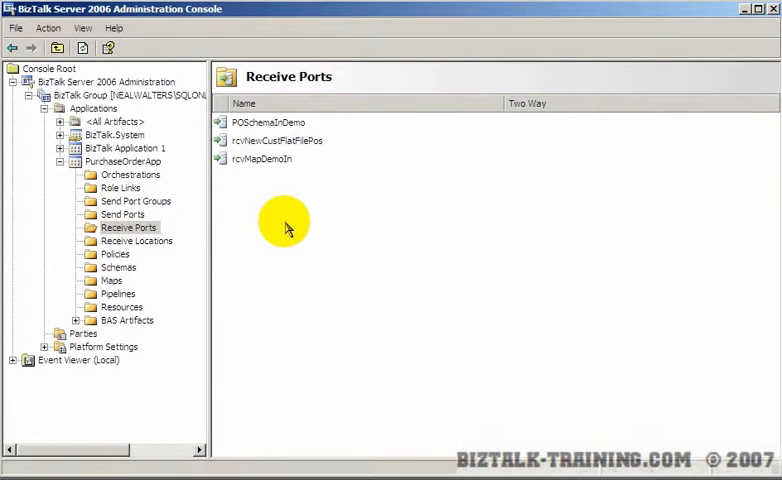
pyautogui.moveTo(244, 264)
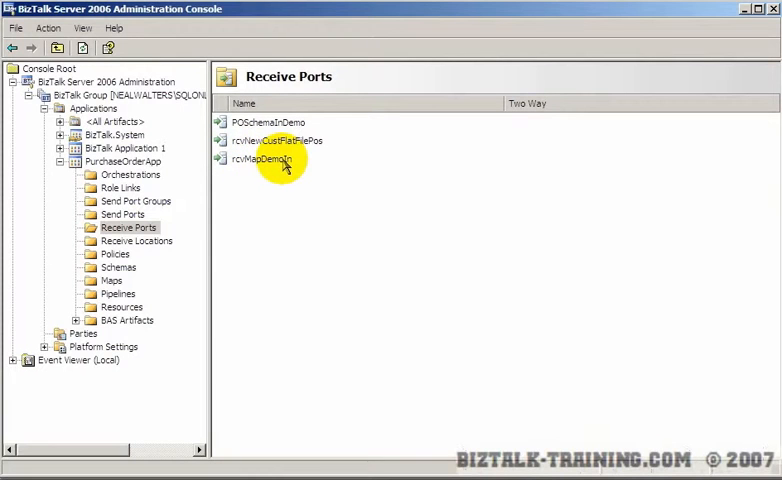
pyautogui.doubleClick(266, 158)
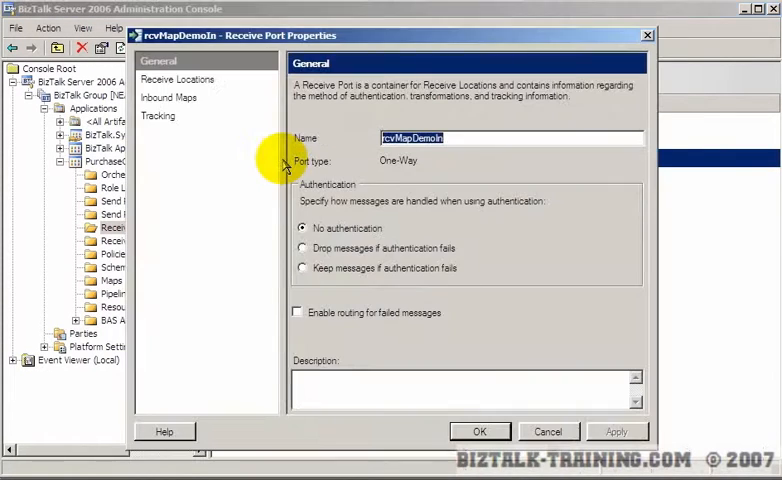
pyautogui.click(172, 96)
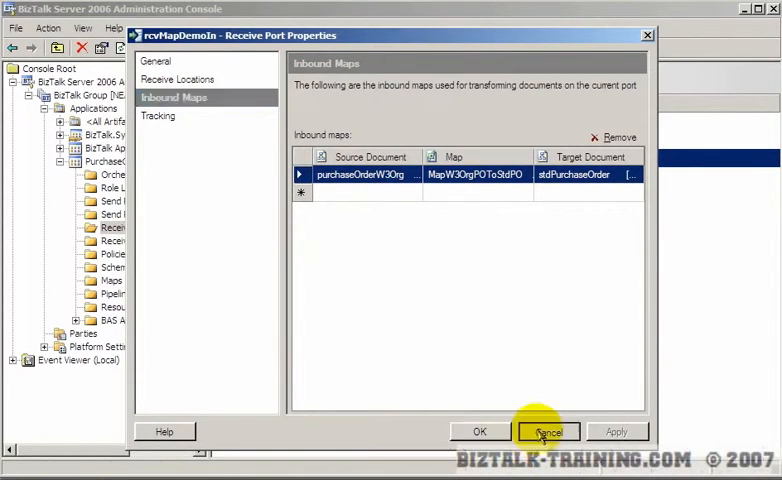
pyautogui.click(548, 432)
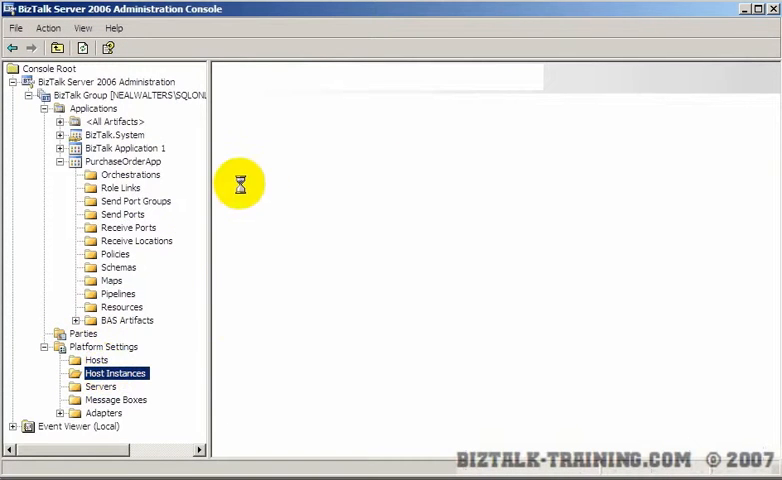
# Restart the BizTalkServerApplication host instance.
pyautogui.rightClick(280, 122)
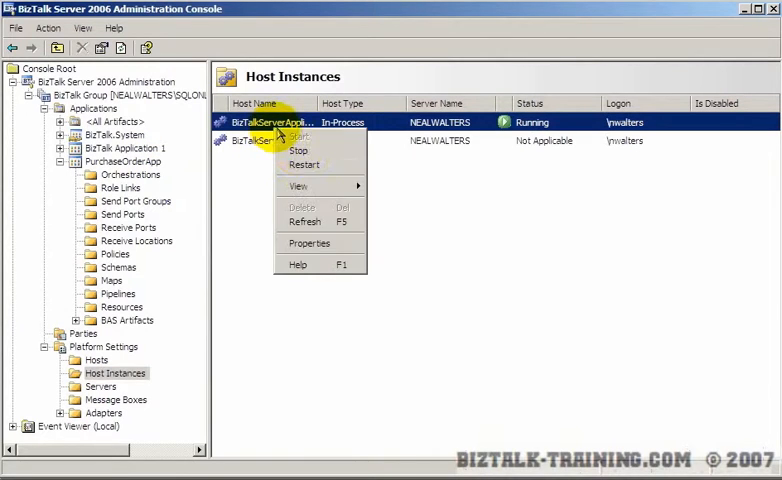
pyautogui.click(298, 136)
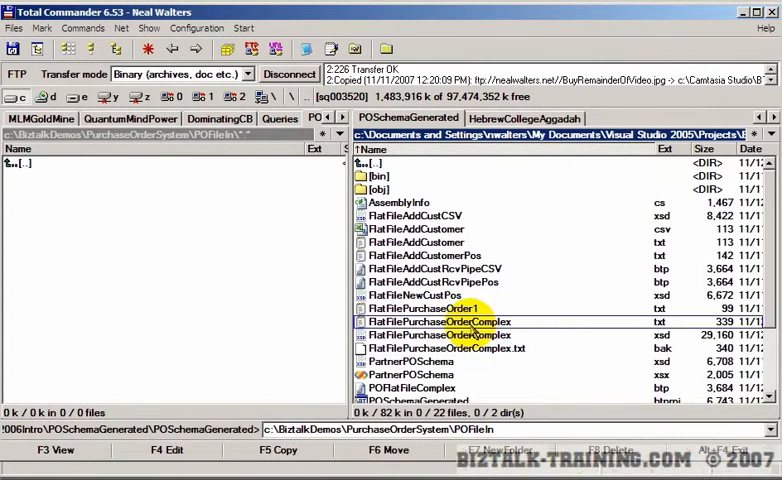
# Copy FlatFilePurchaseOrderComplex.txt into the POFileIn folder in Total Commander.
pyautogui.rightClick(448, 320)
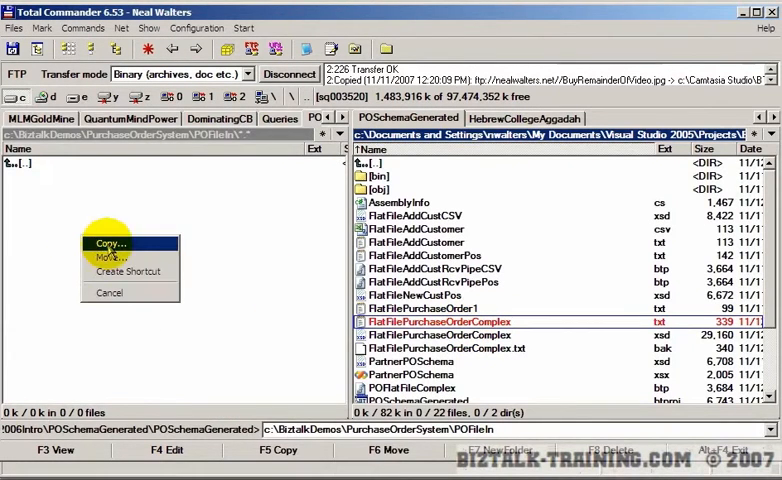
pyautogui.click(104, 244)
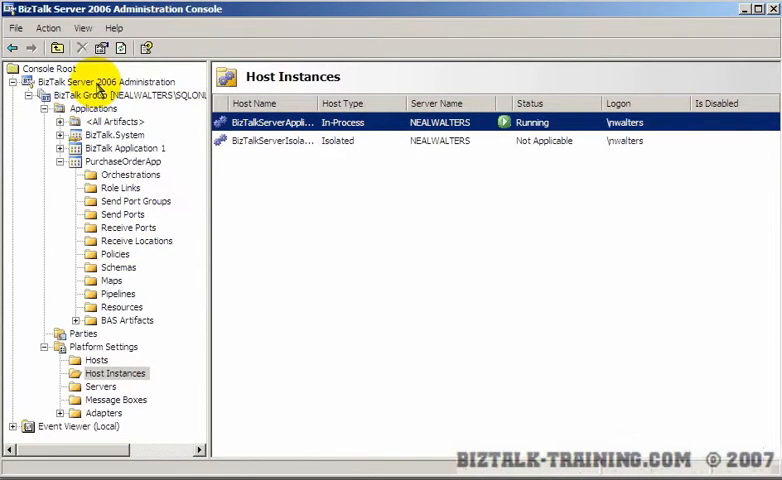
# Terminate the old suspended instances in the BizTalk Group overview and rerun the suspended query.
pyautogui.click(96, 96)
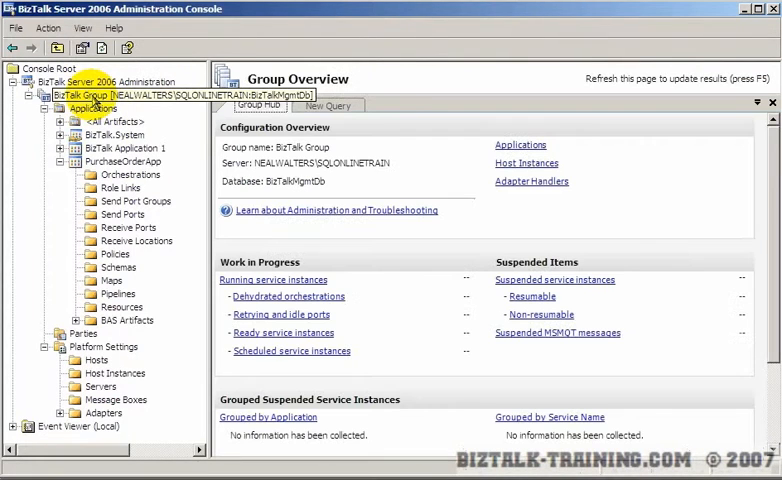
pyautogui.click(554, 280)
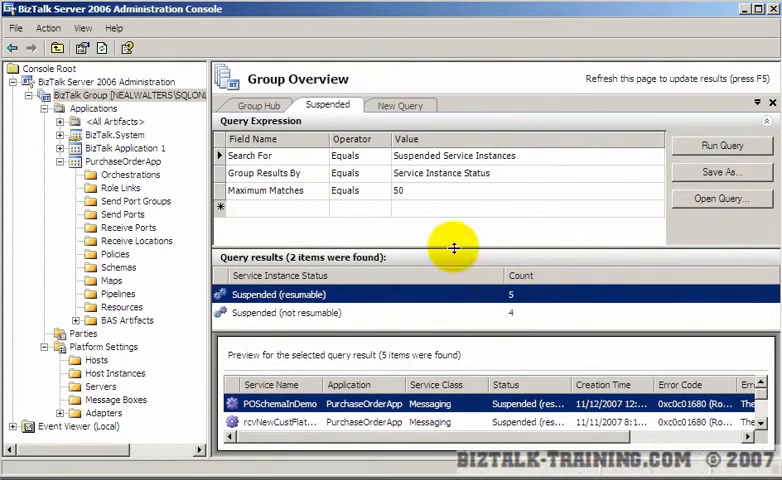
pyautogui.moveTo(268, 244)
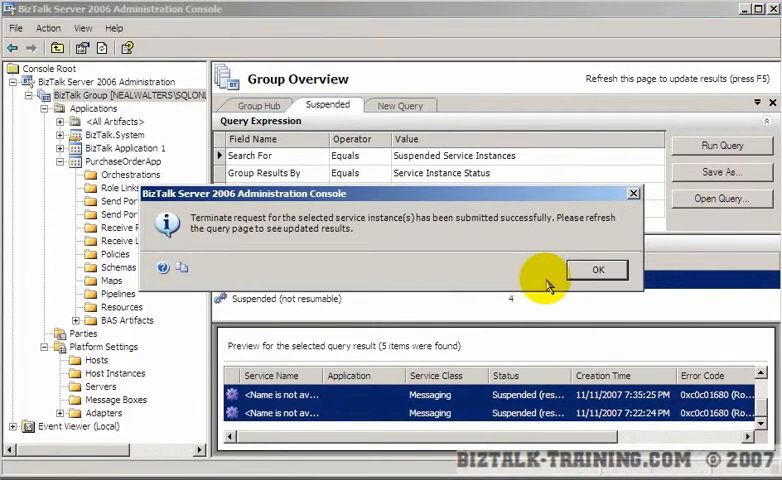
pyautogui.click(596, 268)
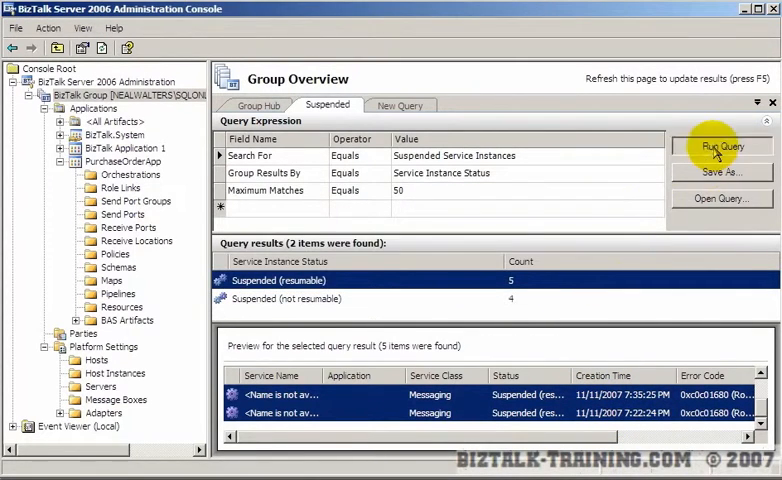
pyautogui.click(720, 146)
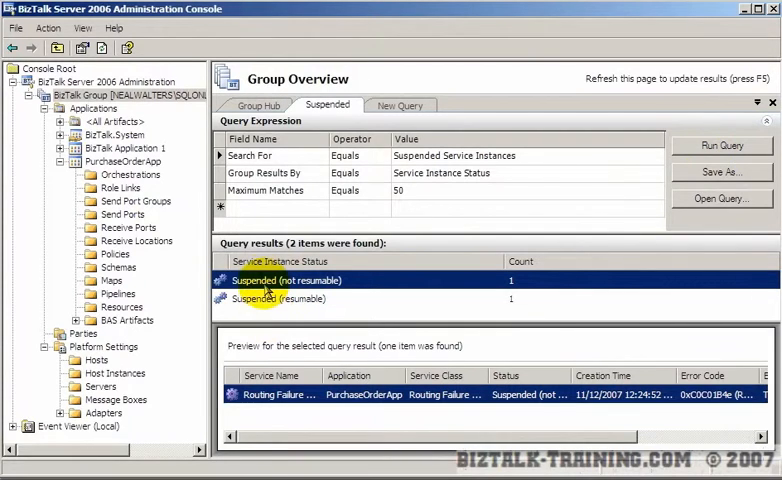
# Examine the routing failure instance's error, its suspended flat-file message and the message context.
pyautogui.doubleClick(284, 280)
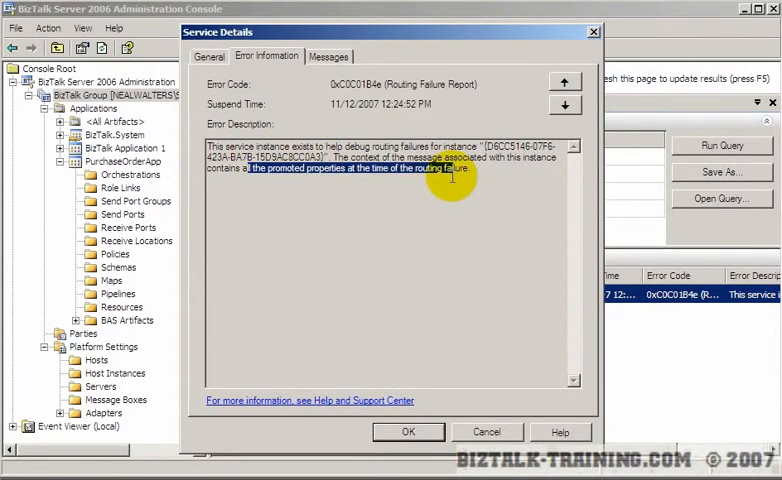
pyautogui.click(328, 56)
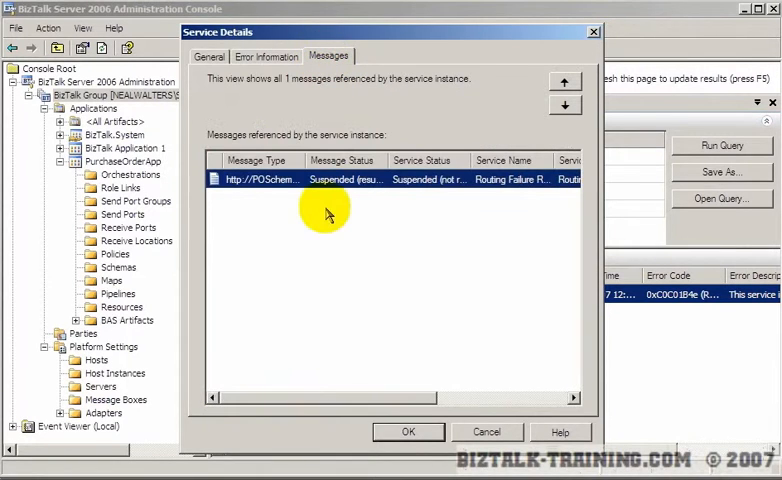
pyautogui.doubleClick(330, 180)
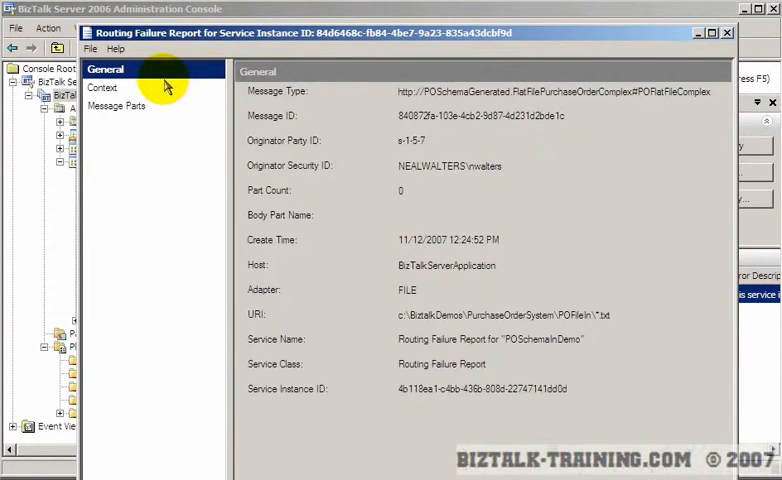
pyautogui.moveTo(102, 88)
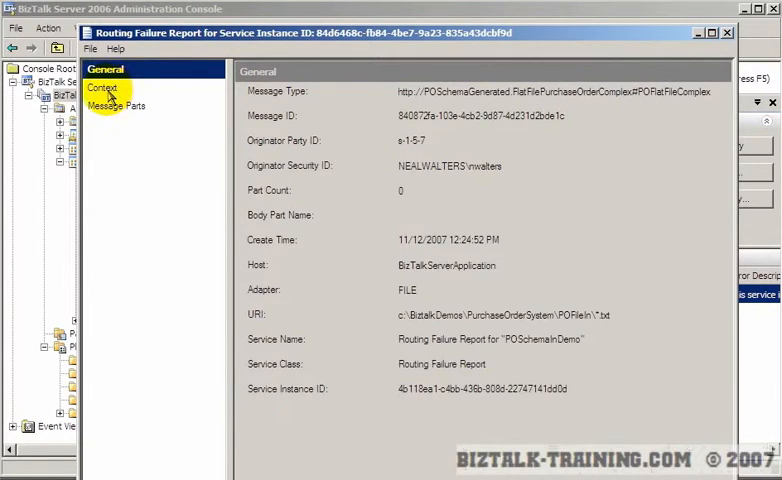
pyautogui.click(120, 104)
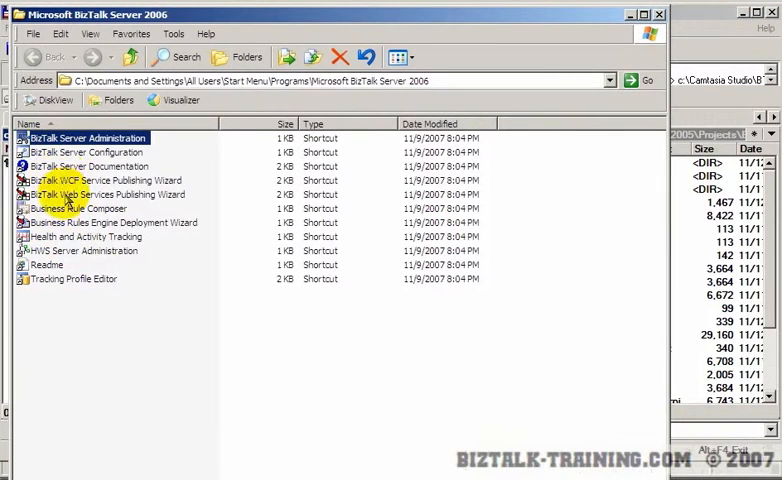
# Query the most recent 100 instances in HAT and review the POFlatFileComplex pipeline's message flow error.
pyautogui.click(84, 236)
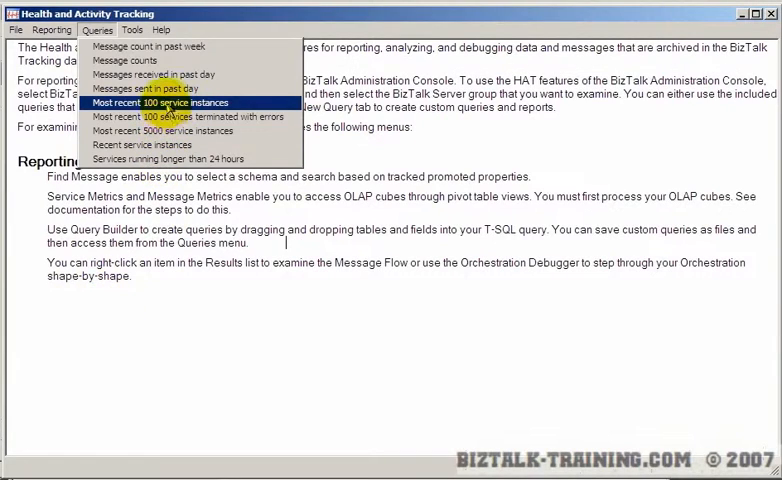
pyautogui.click(168, 102)
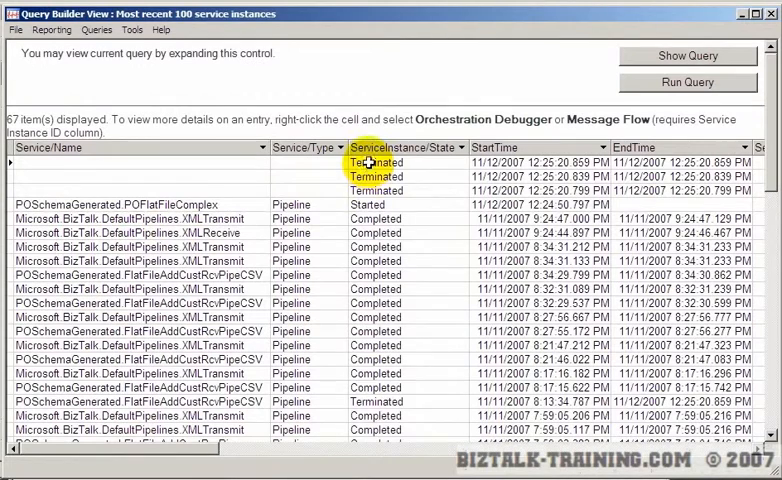
pyautogui.click(380, 192)
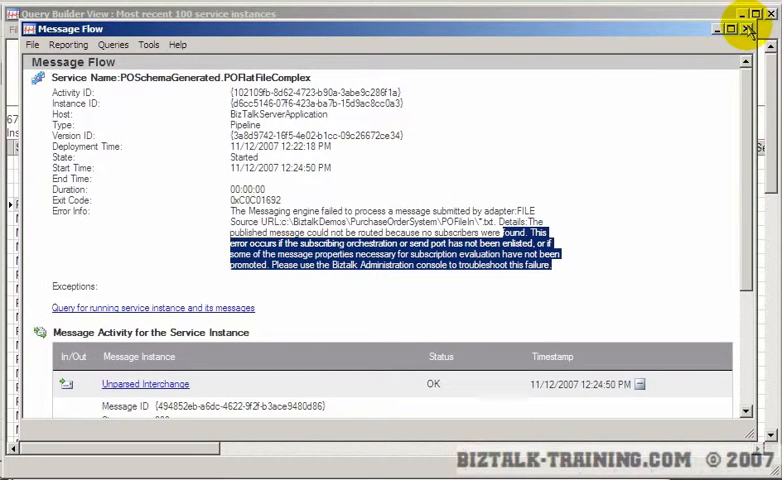
pyautogui.click(776, 30)
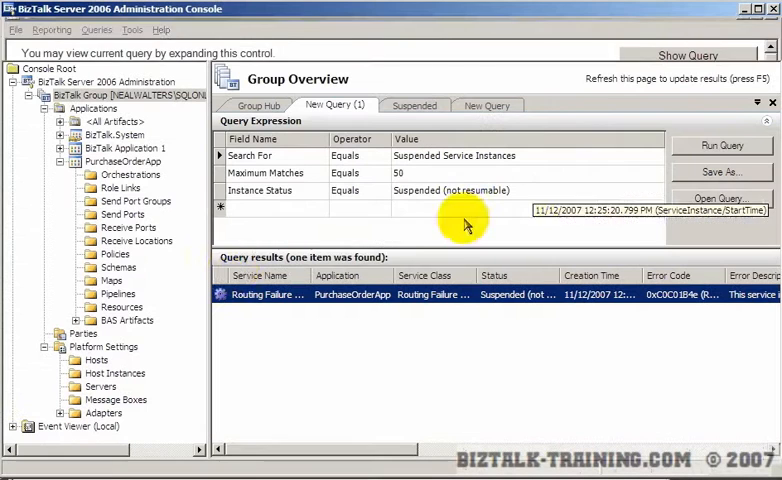
# Review the application's send ports POSchemaOutDemoSmall and POSchemaOutDemoAll.
pyautogui.click(120, 214)
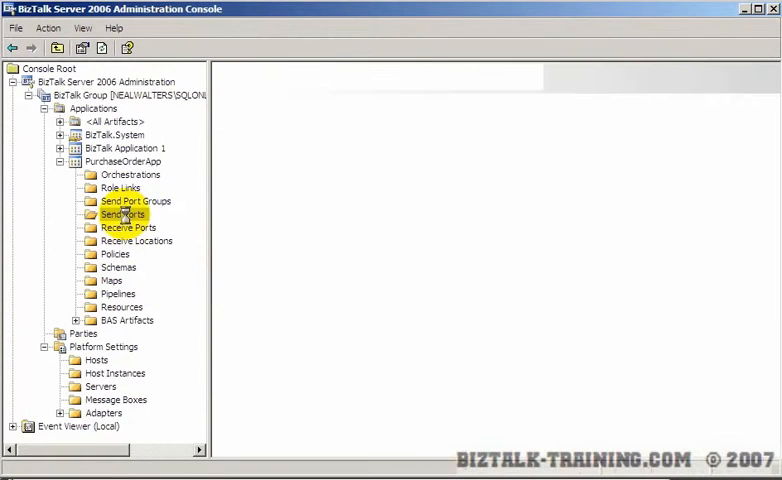
pyautogui.click(122, 214)
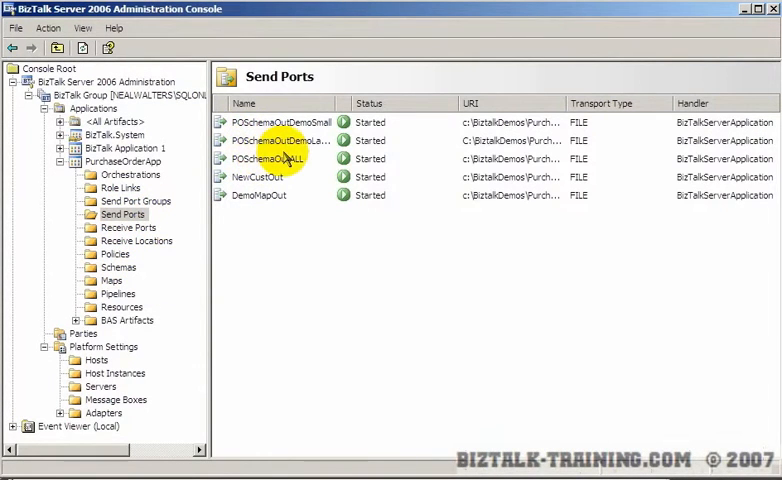
pyautogui.click(280, 158)
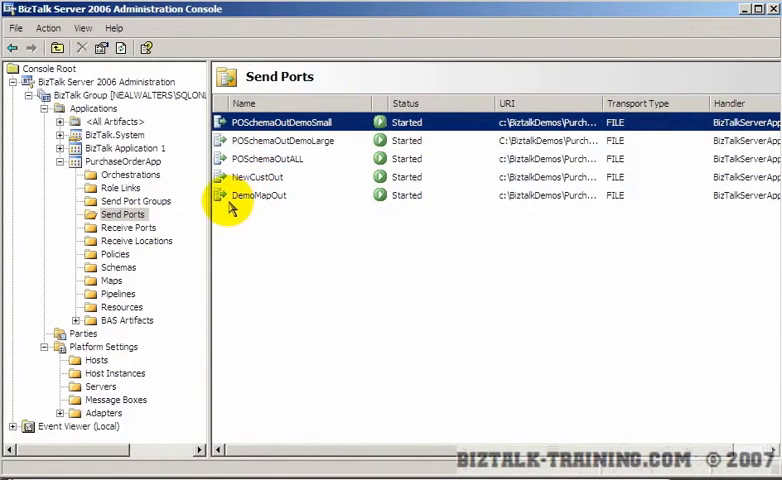
pyautogui.click(268, 158)
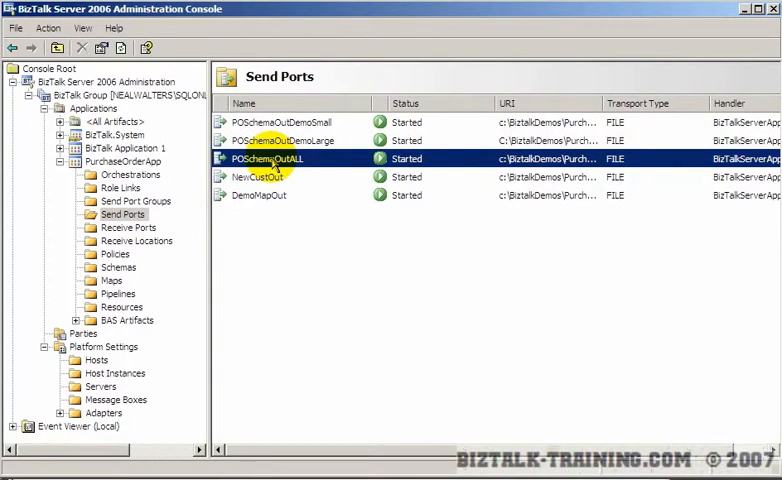
# Add the complex flat-file purchase order map to rcvMapDemoIn's inbound maps and save.
pyautogui.click(128, 228)
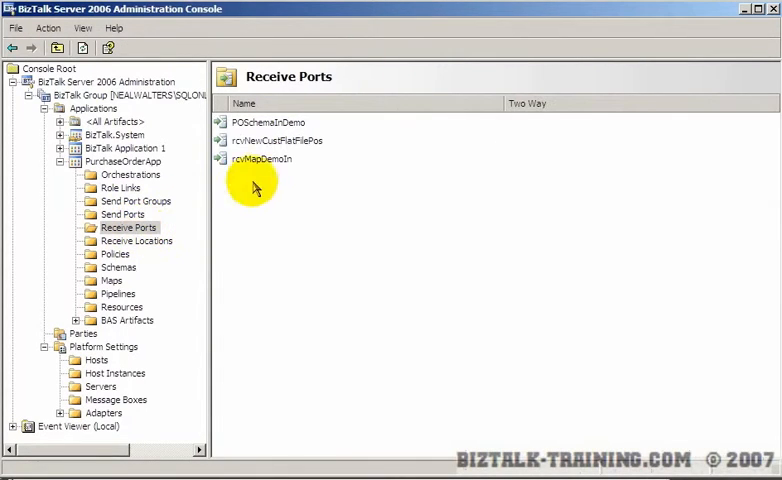
pyautogui.doubleClick(262, 160)
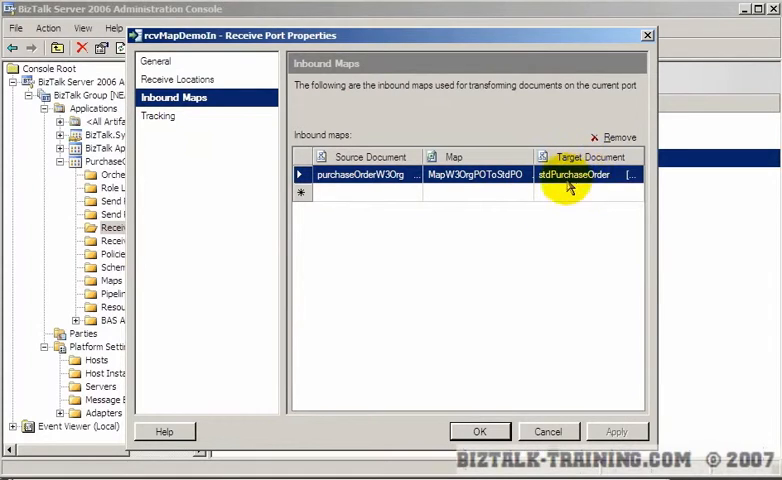
pyautogui.moveTo(550, 214)
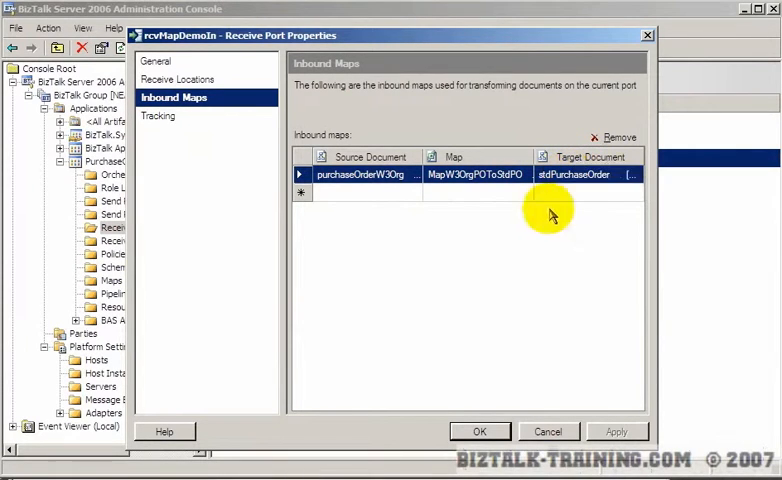
pyautogui.click(358, 192)
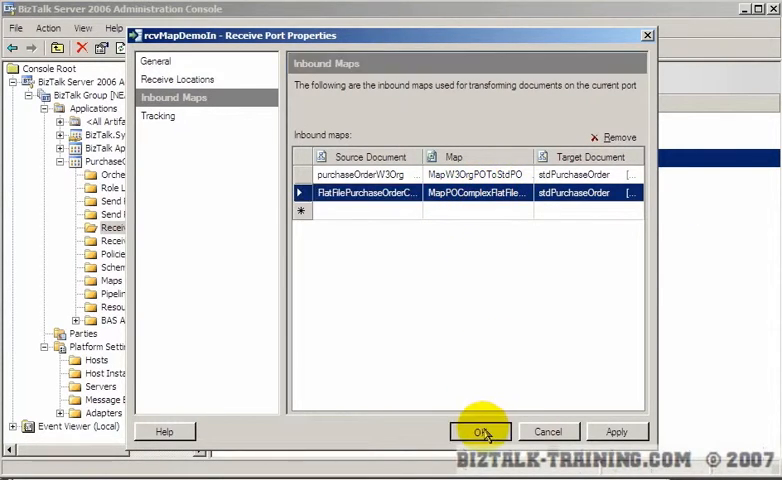
pyautogui.click(480, 432)
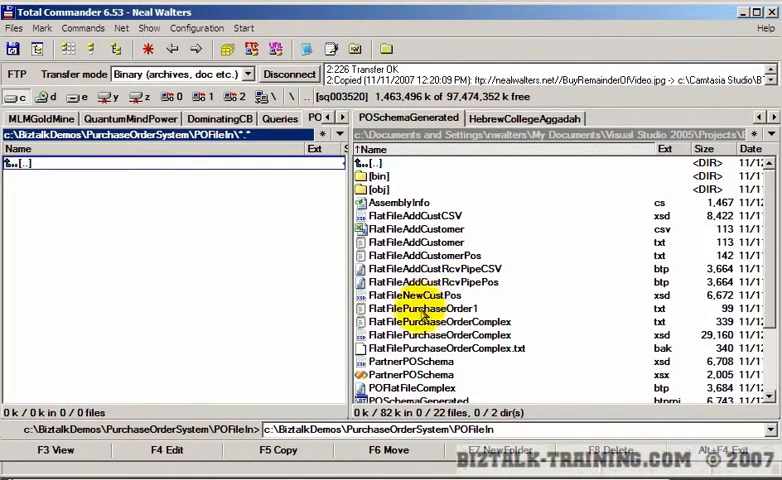
# Copy FlatFilePurchaseOrderComplex.txt into C:\BizTalkDemos\PurchaseOrderSystem\POFileIn.
pyautogui.press('F5')
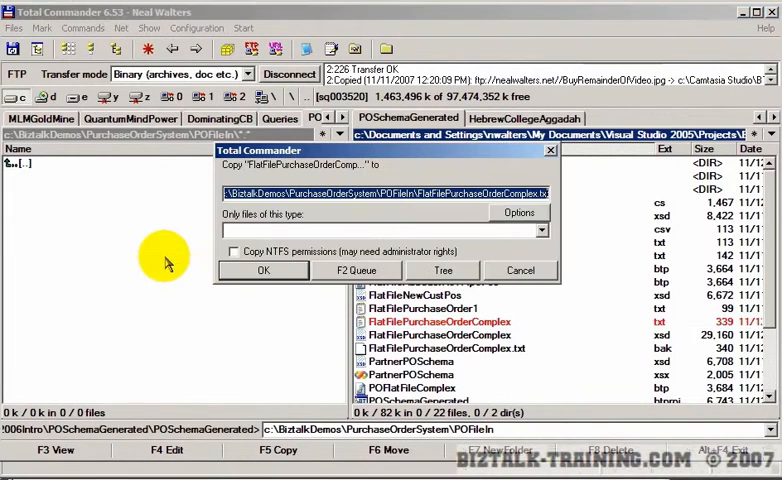
pyautogui.click(264, 270)
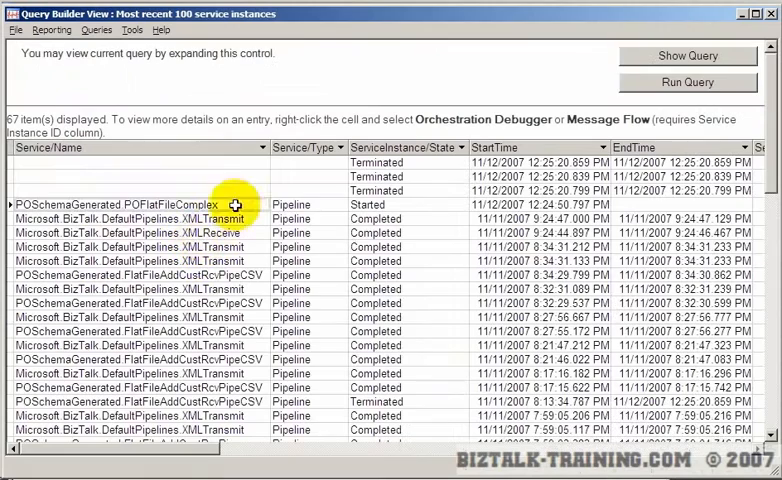
# Refresh the instance list and open the new POFlatFileComplex run's message flow.
pyautogui.click(688, 82)
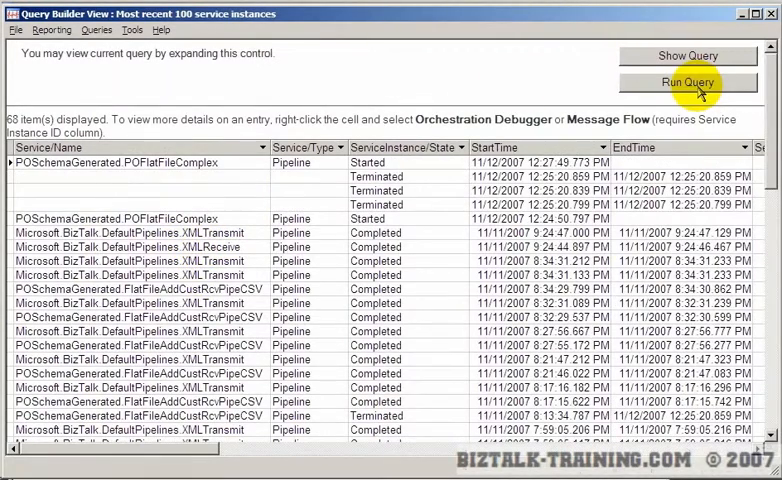
pyautogui.moveTo(280, 168)
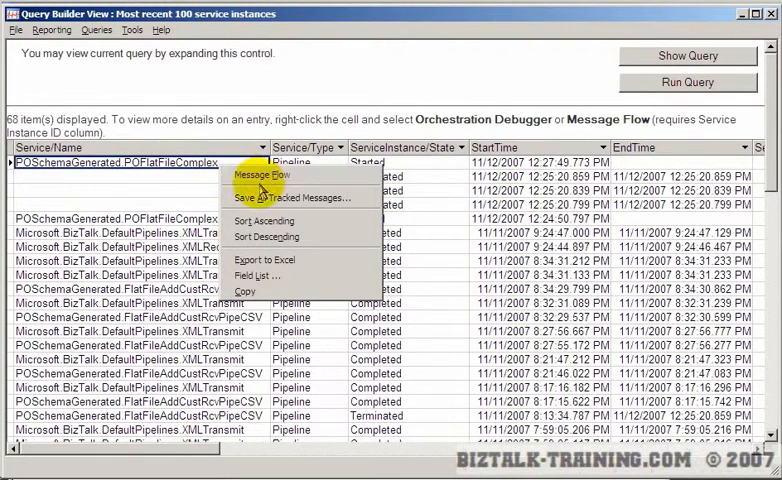
pyautogui.click(262, 176)
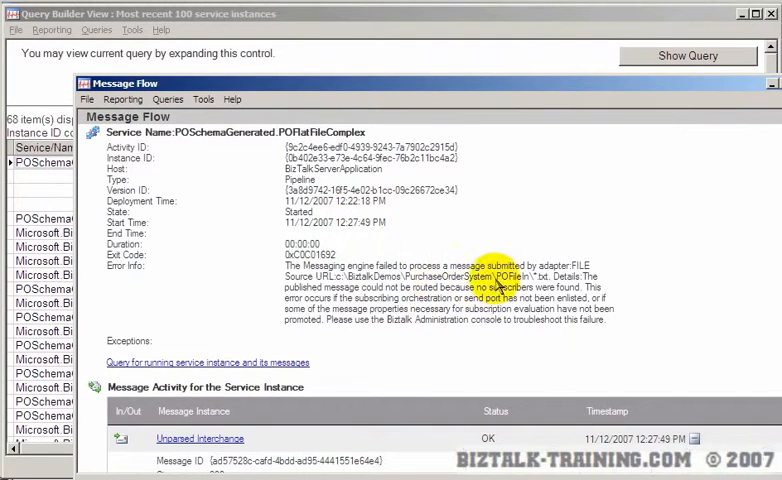
# Highlight the 'no subscribers were found' routing failure error text.
pyautogui.moveTo(470, 288); pyautogui.dragTo(580, 296)
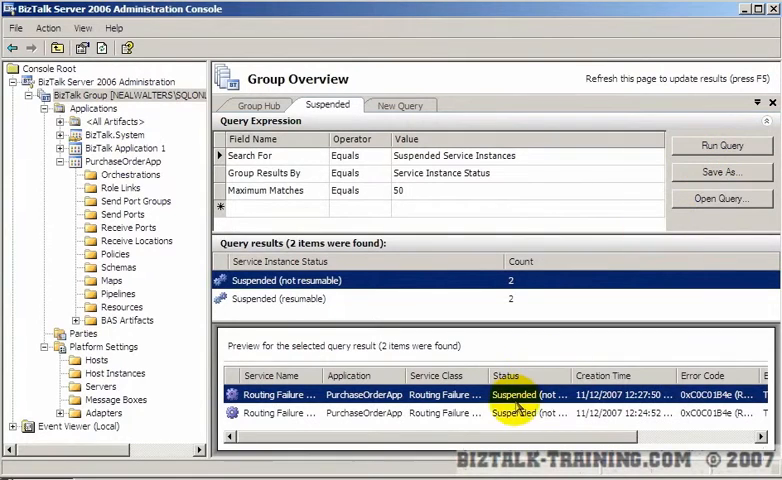
# Cancel the terminate prompt for the suspended instance and open its routing failure report message.
pyautogui.rightClick(280, 412)
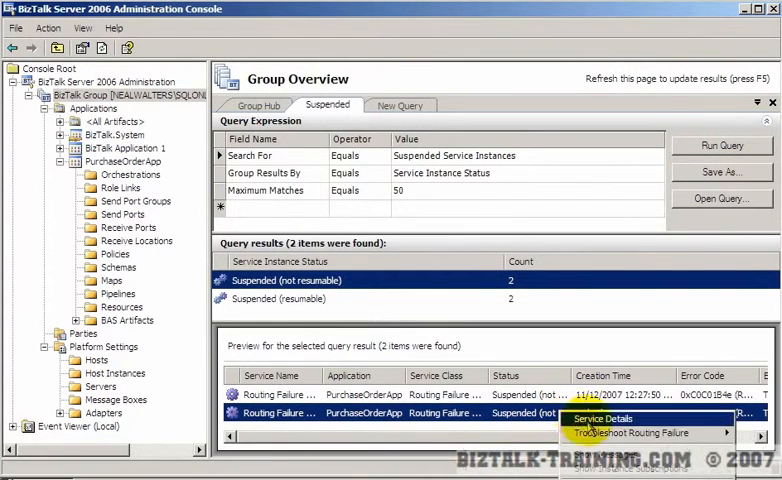
pyautogui.click(630, 432)
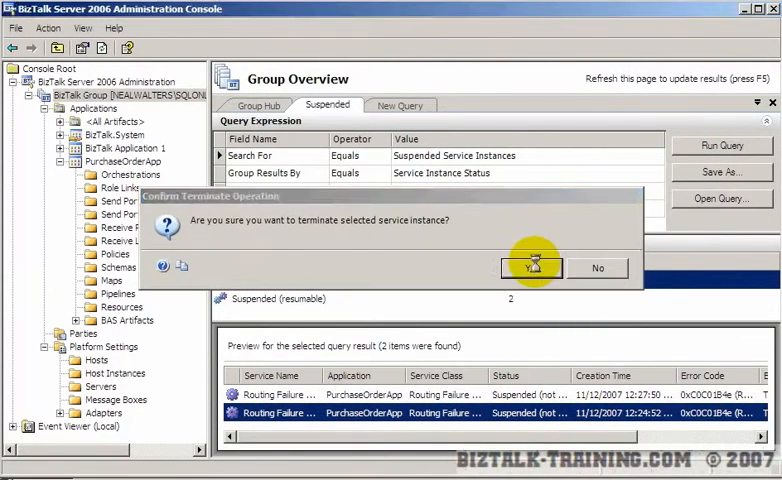
pyautogui.click(532, 268)
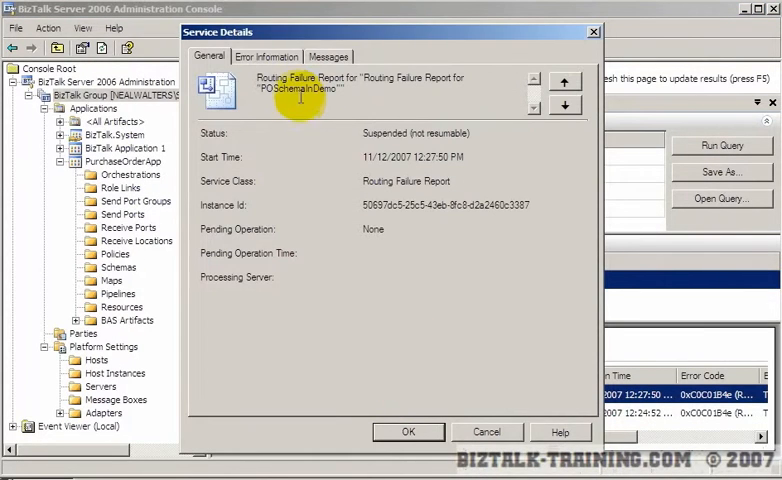
pyautogui.click(328, 56)
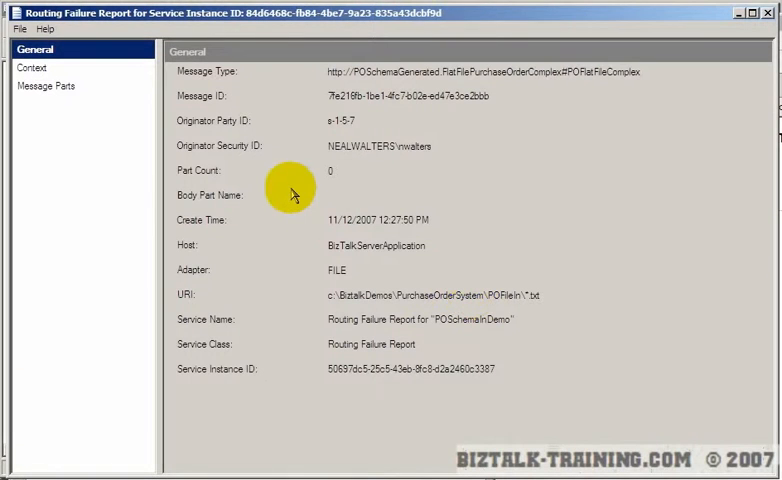
pyautogui.moveTo(42, 132)
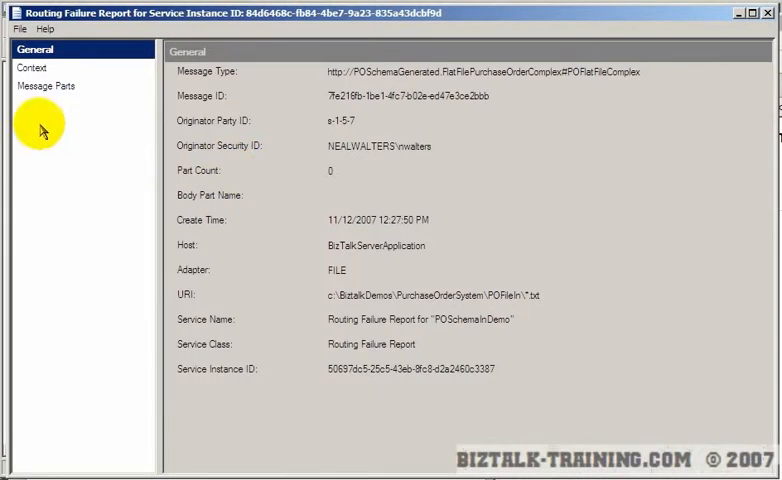
# Check the report's ReceivedFileName source URI, then view its message parts and context properties.
pyautogui.doubleClick(372, 344)
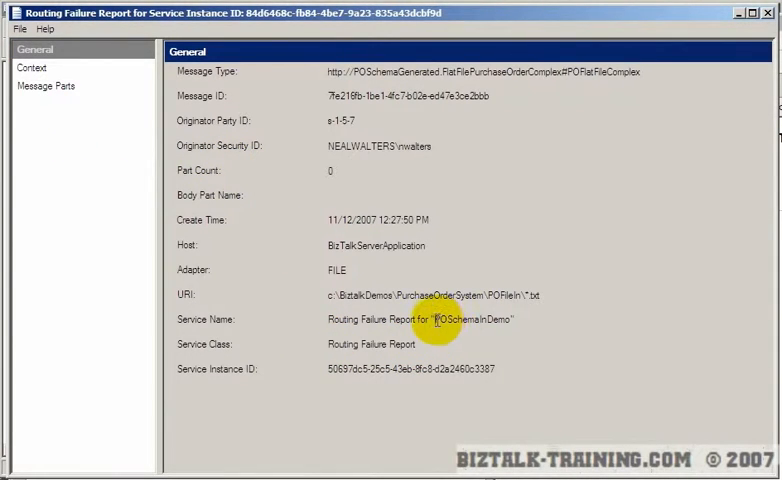
pyautogui.doubleClick(478, 320)
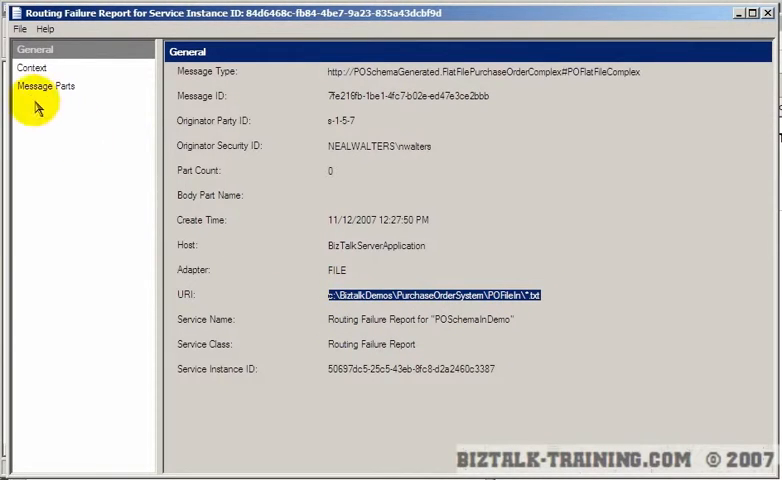
pyautogui.click(48, 84)
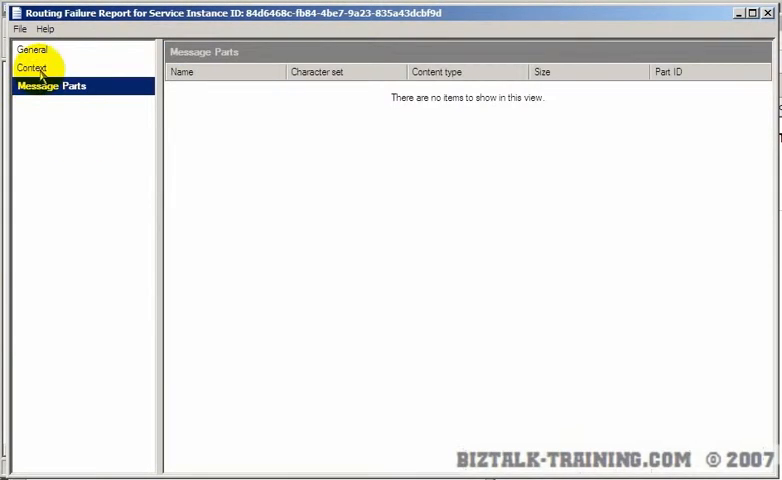
pyautogui.click(32, 68)
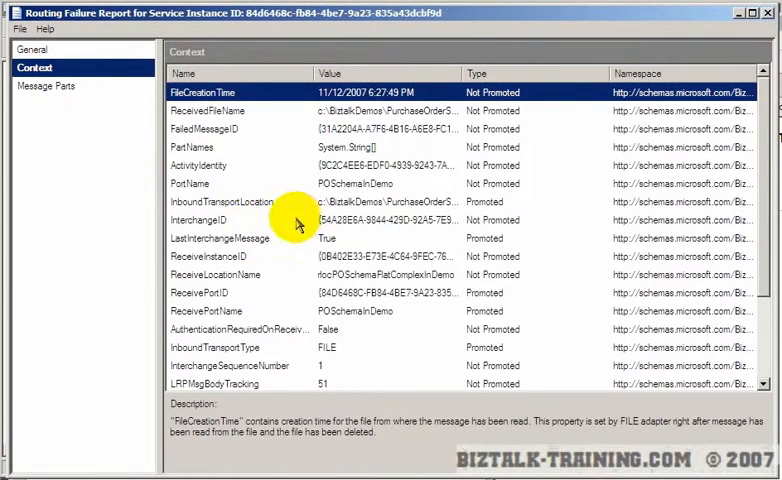
pyautogui.moveTo(544, 132)
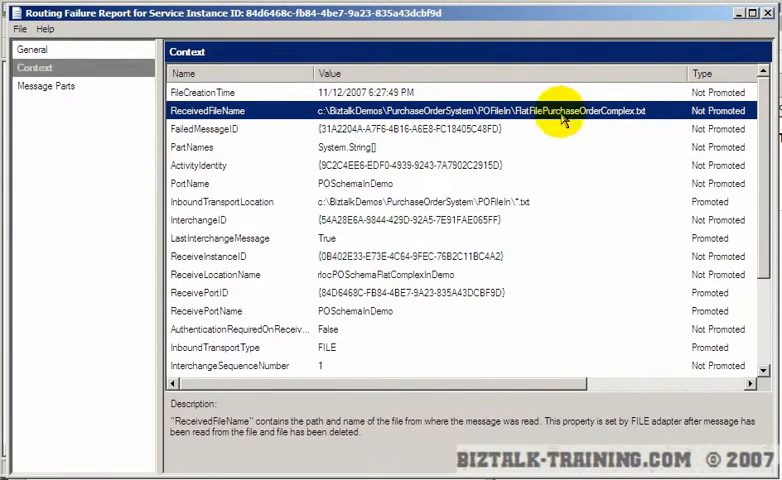
pyautogui.moveTo(632, 120)
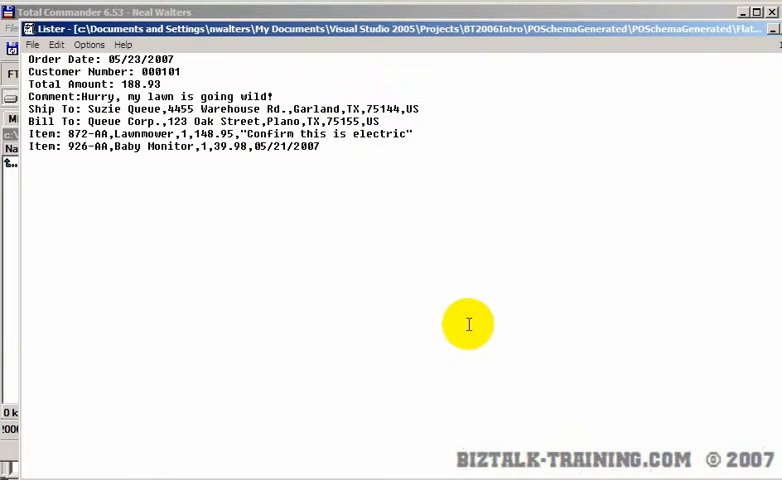
pyautogui.moveTo(224, 184)
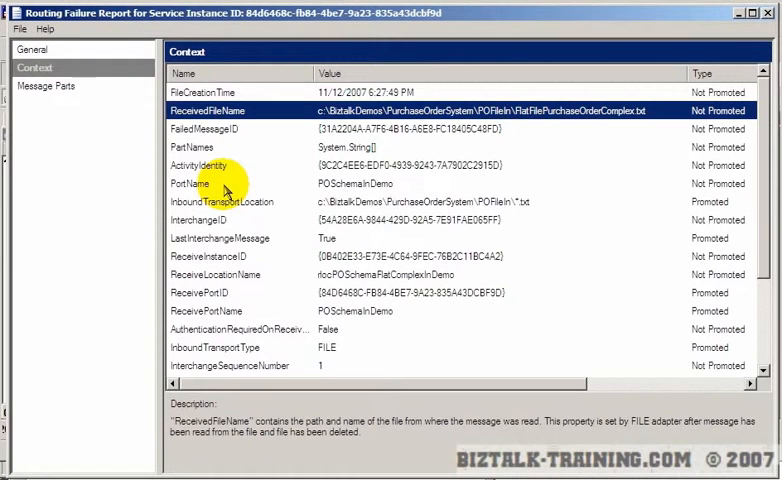
# Read the PartNames, InboundTransportLocation, ReceivePortName and SchemaStrongName context properties, then close the report.
pyautogui.click(200, 148)
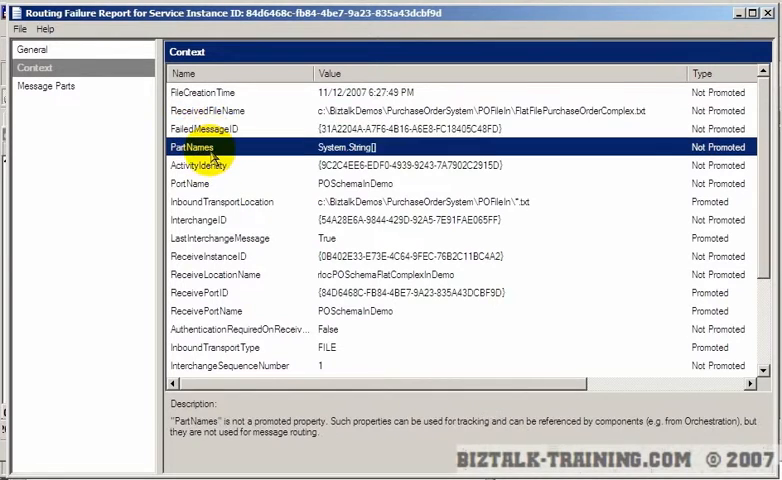
pyautogui.click(222, 200)
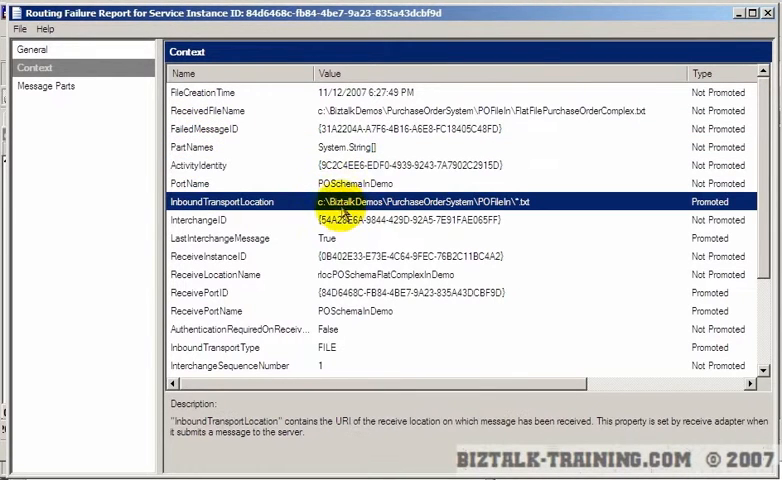
pyautogui.click(230, 238)
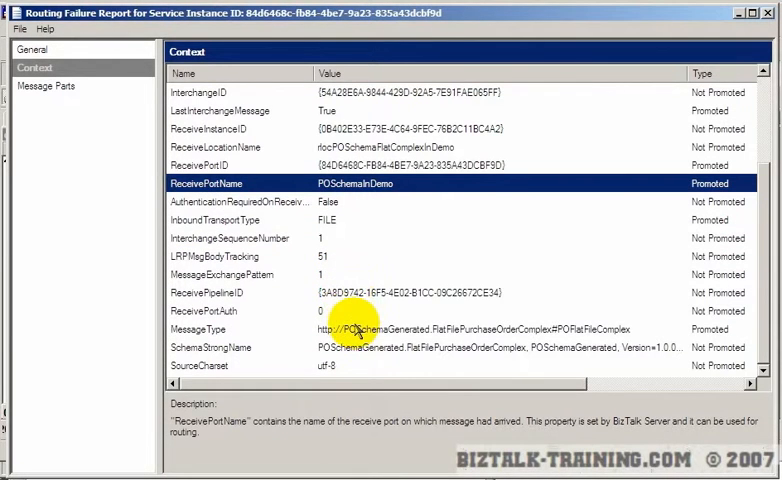
pyautogui.click(350, 328)
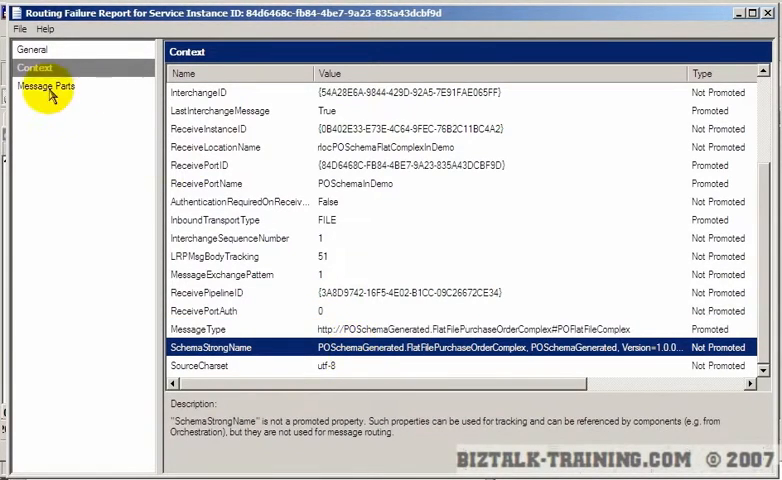
pyautogui.click(50, 86)
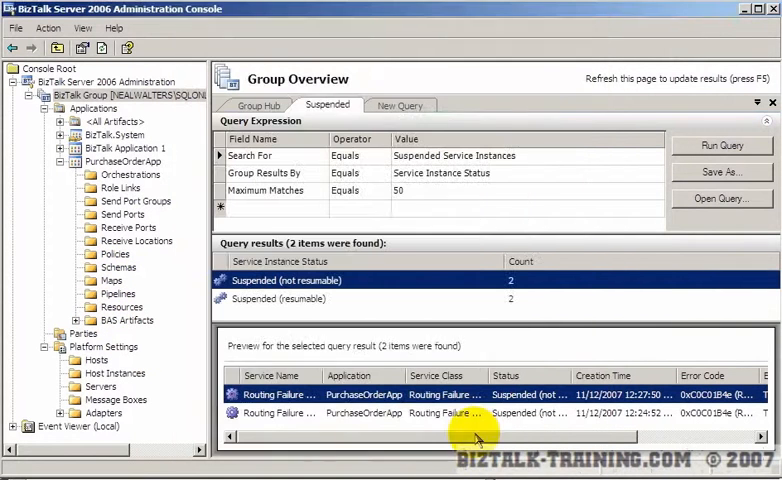
pyautogui.moveTo(144, 388)
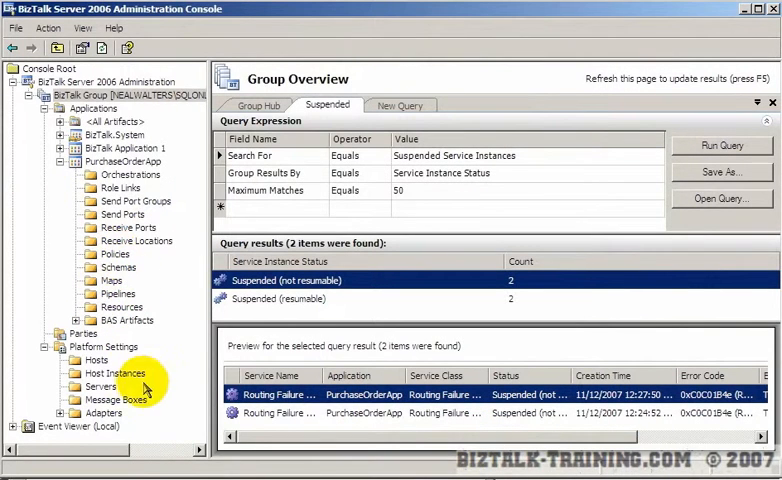
# Show the host instances list with BizTalkServerApplication running in-process.
pyautogui.click(116, 372)
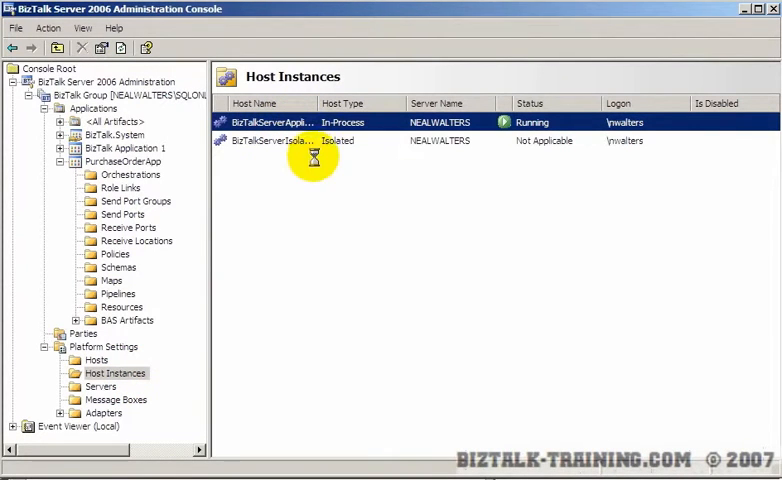
pyautogui.moveTo(284, 208)
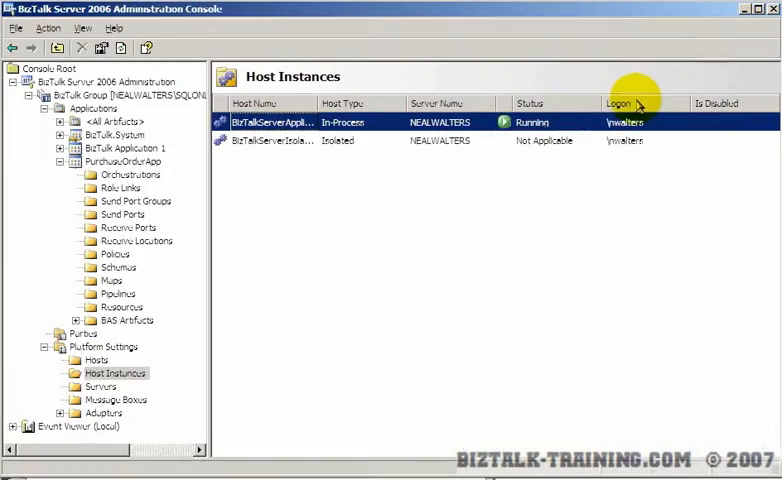
pyautogui.moveTo(180, 280)
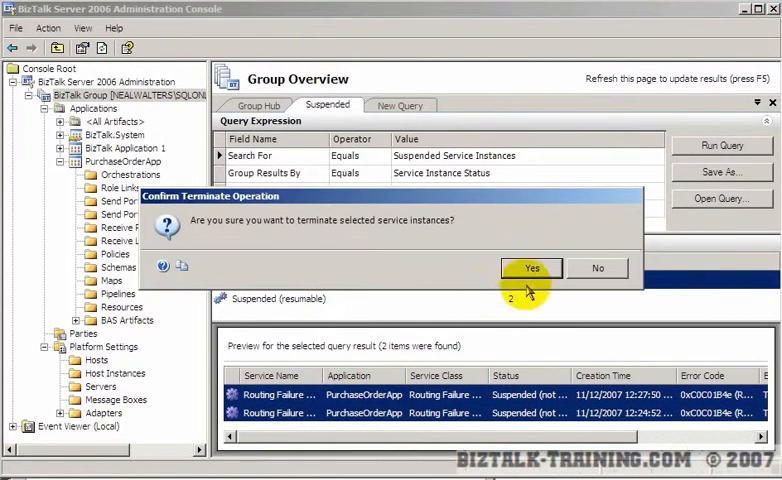
# Confirm terminating the non-resumable instances and refresh the suspended instances query.
pyautogui.click(532, 268)
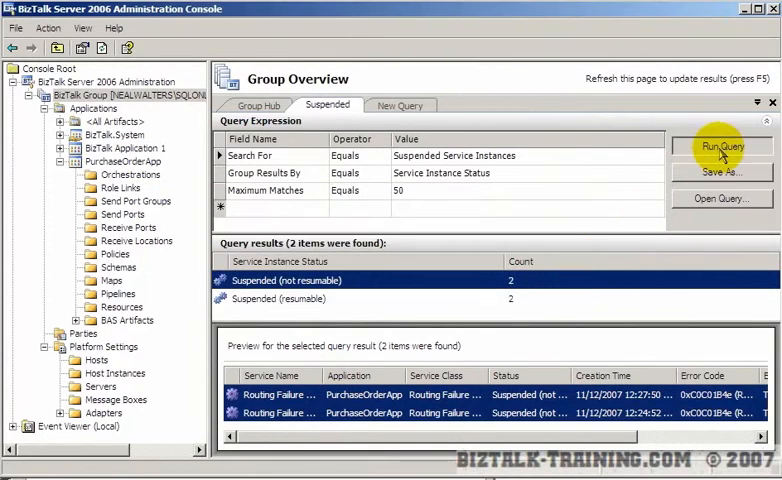
pyautogui.click(722, 146)
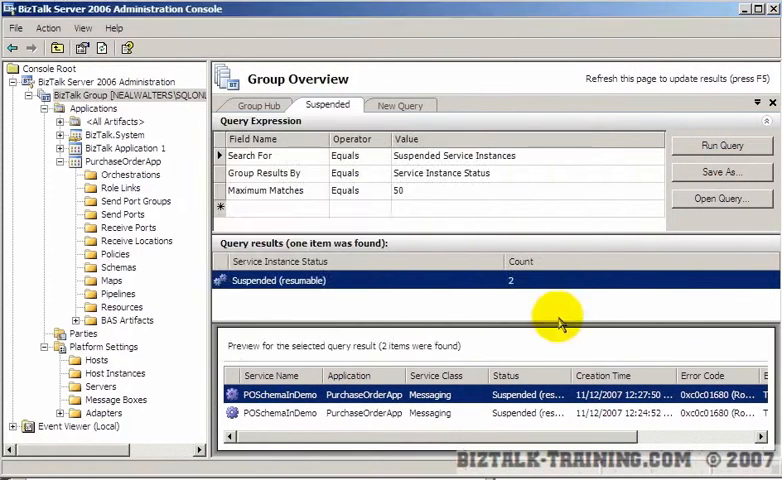
pyautogui.click(720, 144)
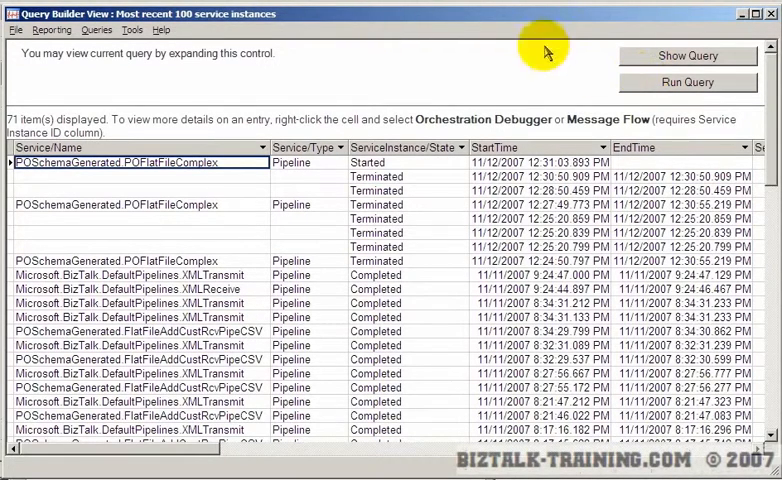
pyautogui.moveTo(238, 166)
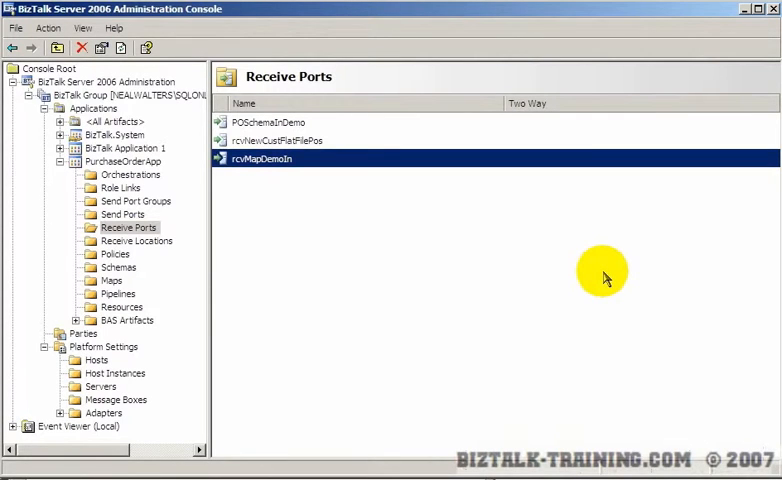
pyautogui.moveTo(644, 186)
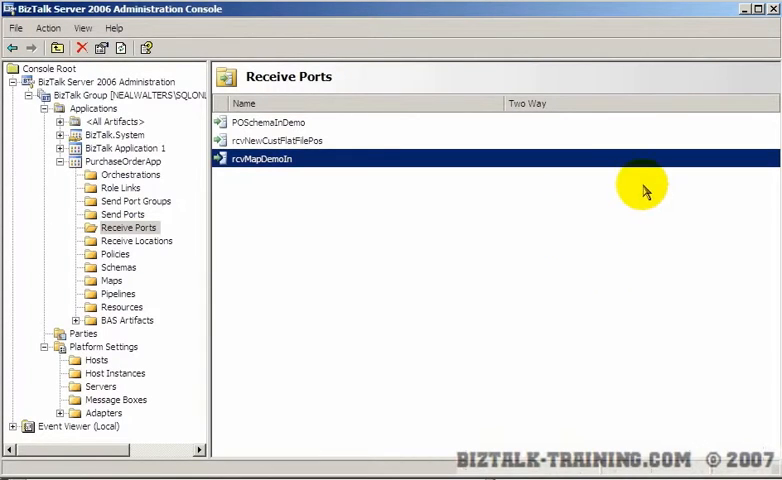
pyautogui.click(268, 120)
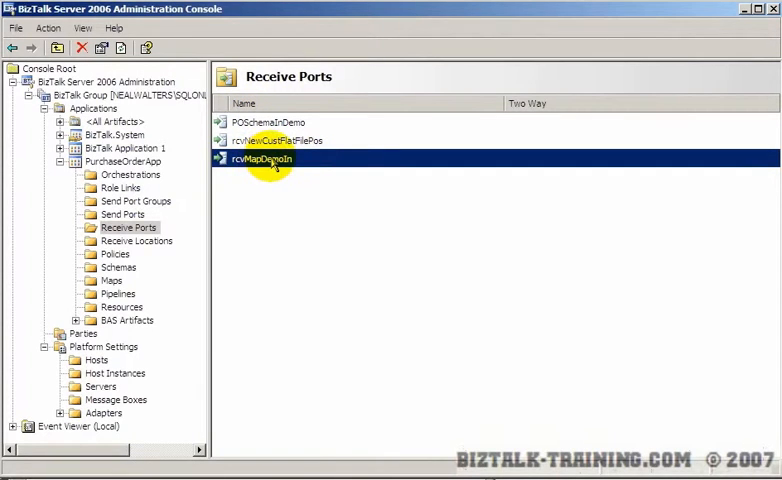
pyautogui.doubleClick(262, 160)
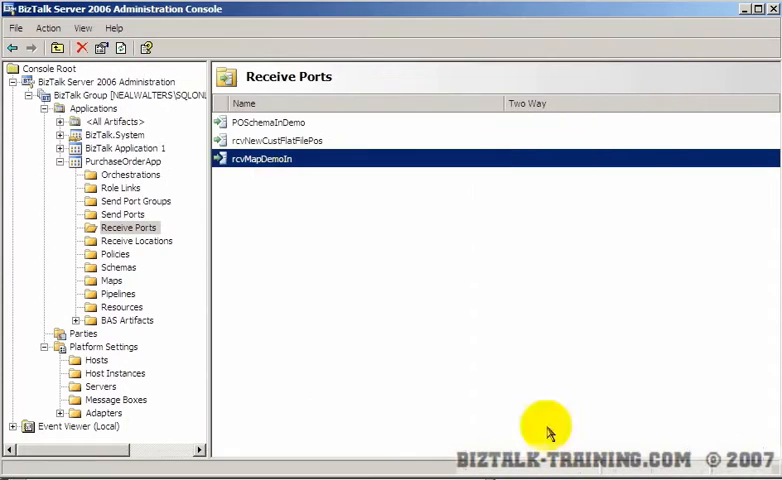
pyautogui.moveTo(284, 168)
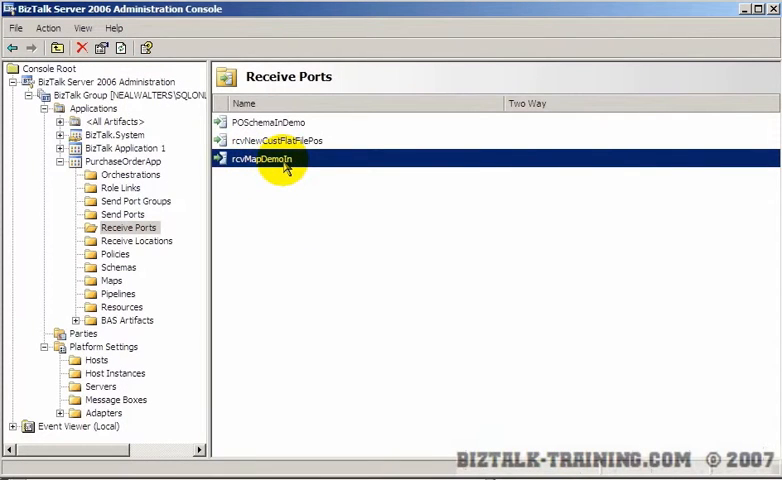
pyautogui.doubleClick(264, 158)
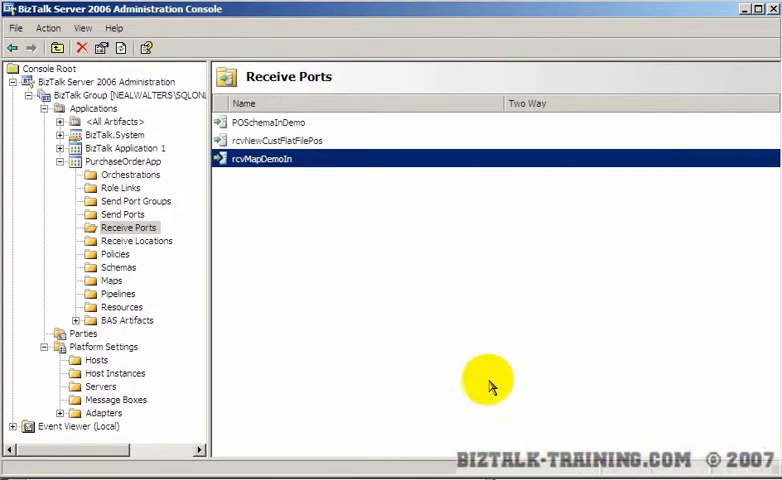
# Review POSchemaInDemo's two receive locations and empty inbound maps, closing without changes.
pyautogui.doubleClick(268, 122)
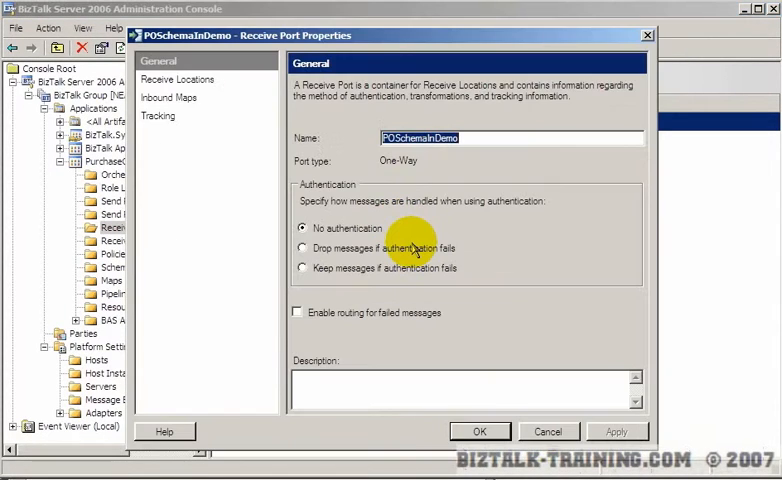
pyautogui.click(182, 80)
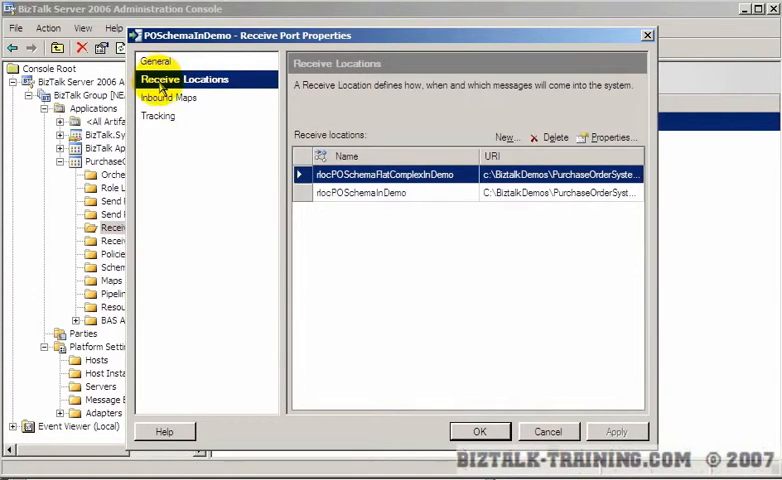
pyautogui.click(174, 96)
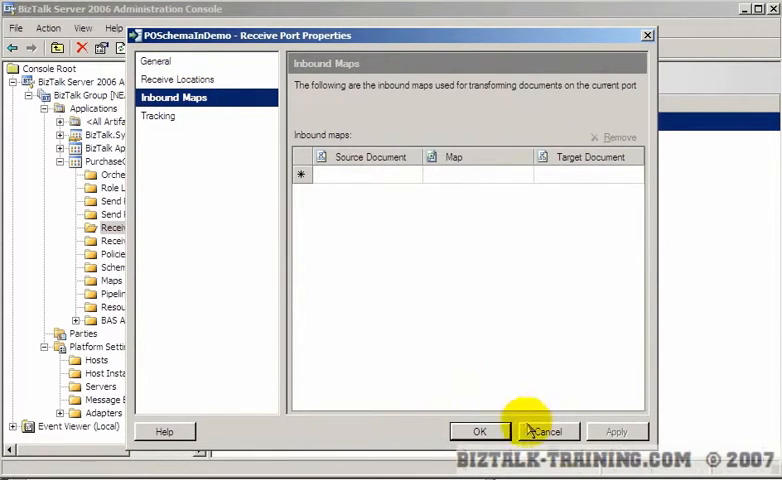
pyautogui.click(546, 432)
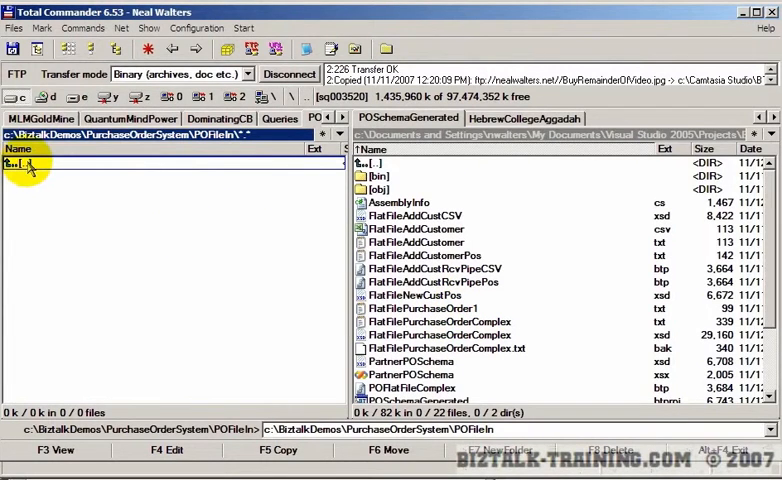
# Go up to the PurchaseOrderSystem folder and enter one of its demo subfolders.
pyautogui.doubleClick(36, 162)
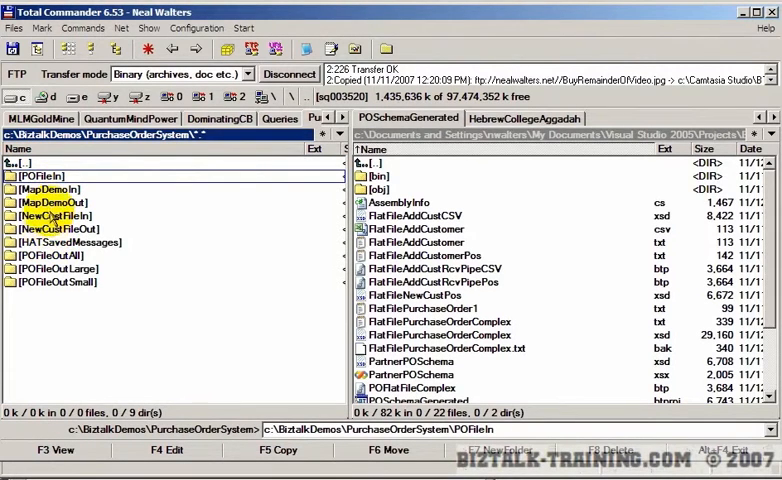
pyautogui.doubleClick(48, 190)
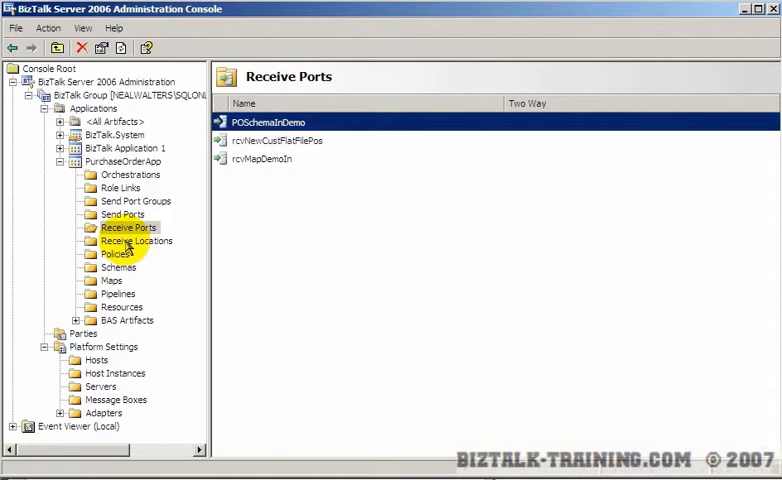
# Review the rlocPOSchemaFlatComplexInDemo receive location's properties in the Receive Locations list.
pyautogui.click(136, 240)
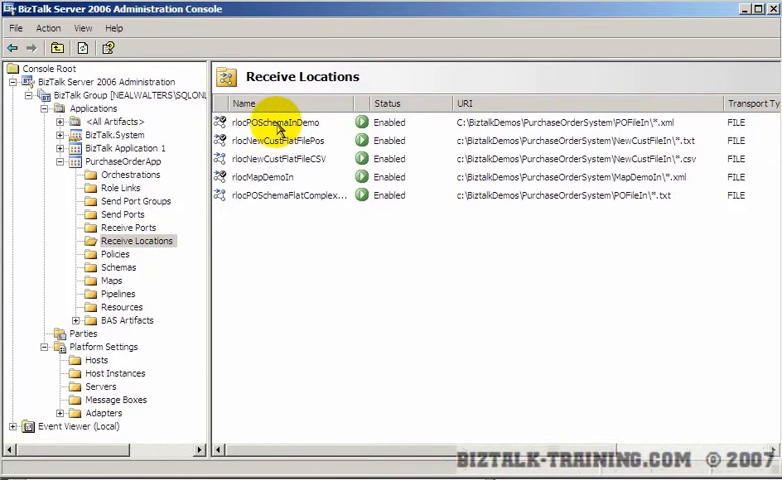
pyautogui.click(288, 194)
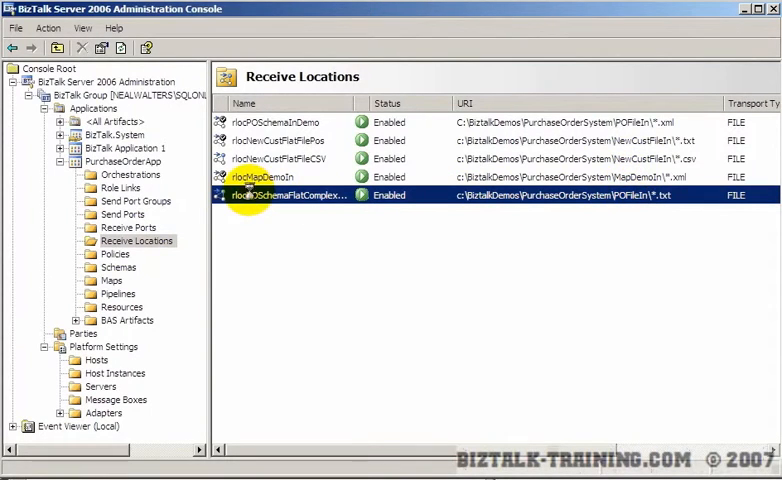
pyautogui.doubleClick(300, 194)
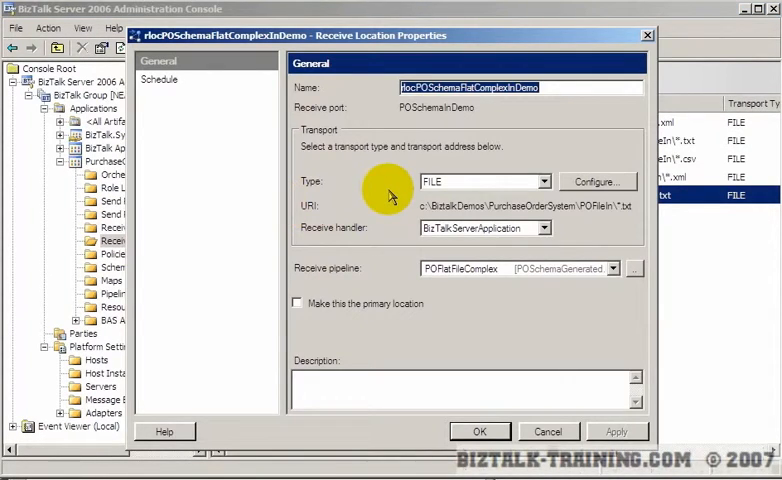
pyautogui.moveTo(496, 222)
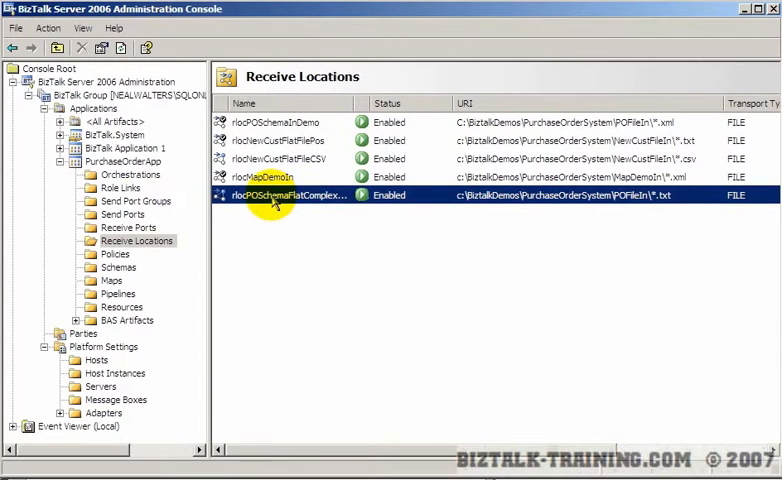
# Disable and delete the rlocPOSchemaFlatComplexInDemo receive location from its context menu.
pyautogui.rightClick(290, 194)
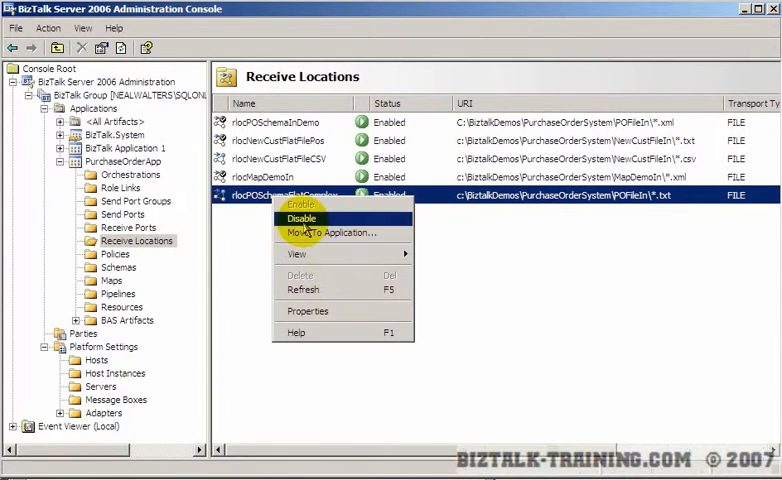
pyautogui.moveTo(296, 252)
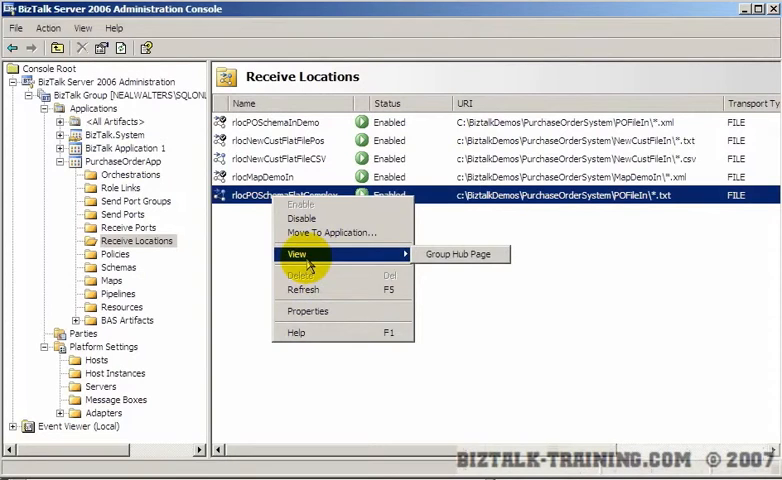
pyautogui.click(302, 218)
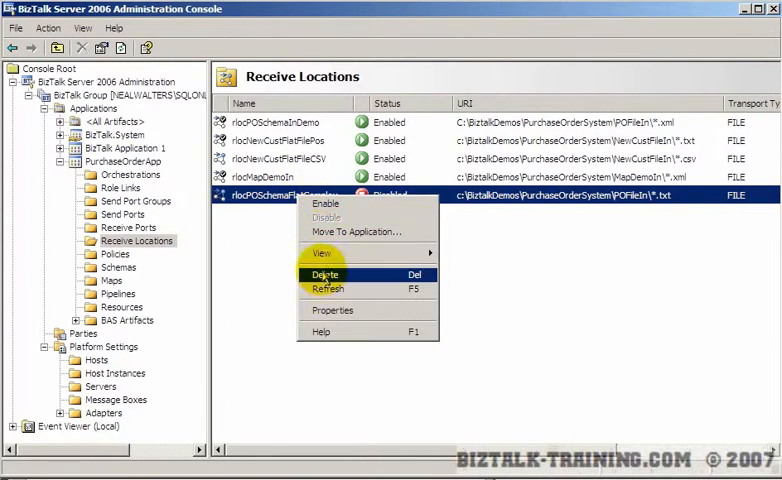
pyautogui.click(326, 274)
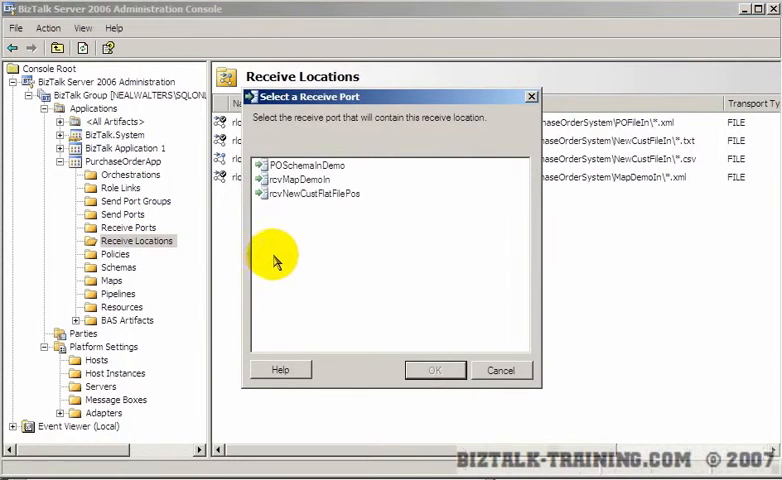
# Choose rcvMapDemoIn as the owning port for the new receive location.
pyautogui.click(300, 180)
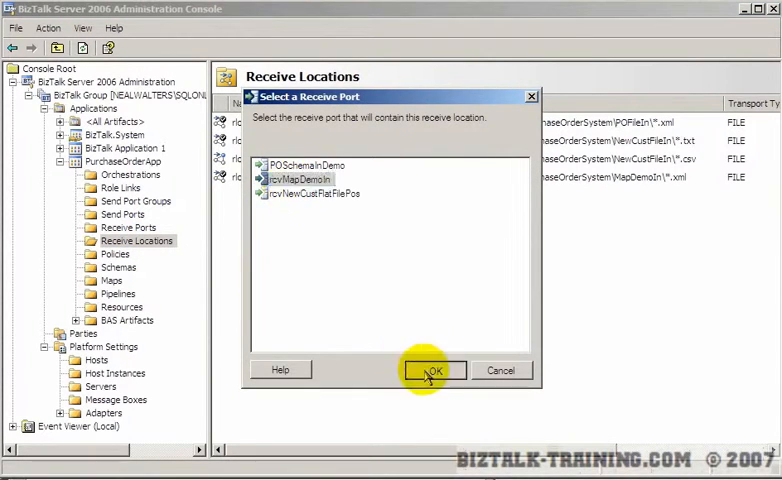
pyautogui.click(432, 370)
pyautogui.write('rloc')
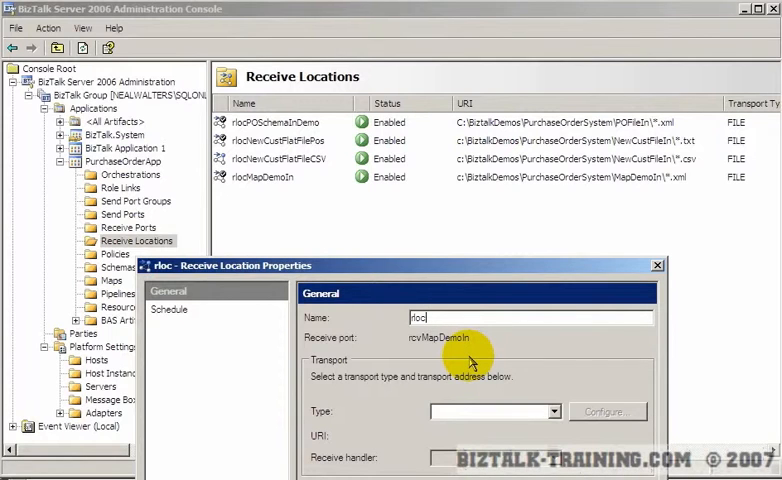
# Name the new location rlocMapDemoInFlatComplex and move on to its FILE transport settings.
pyautogui.write('N')
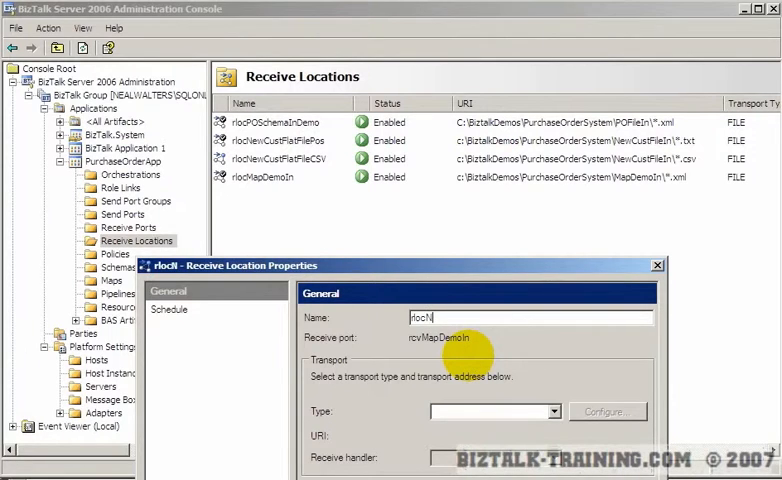
pyautogui.press('BackSpace')
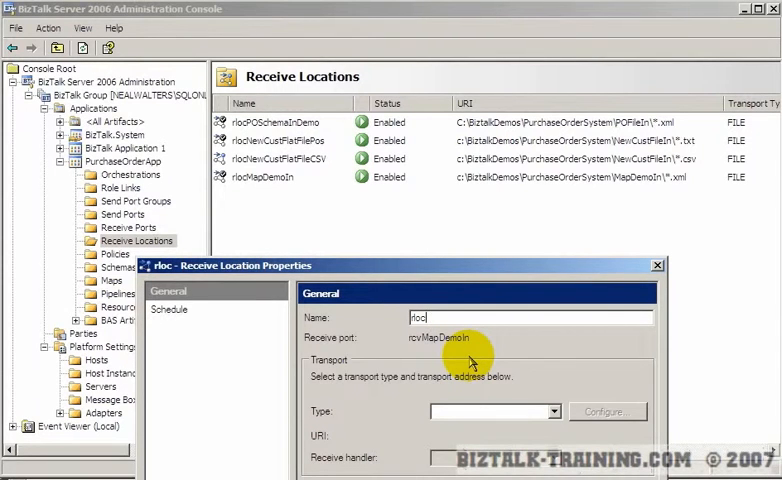
pyautogui.moveTo(452, 336)
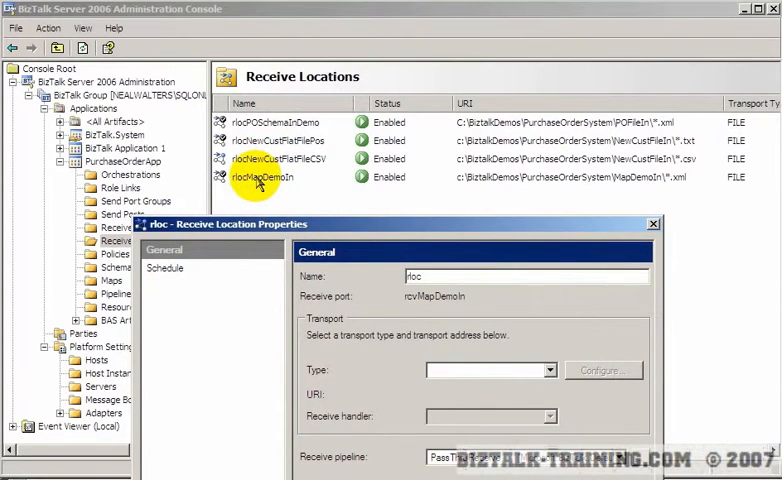
pyautogui.moveTo(644, 172)
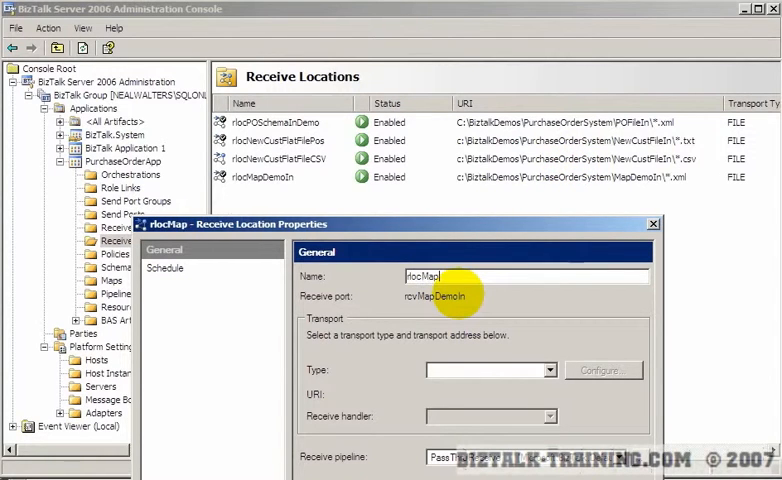
pyautogui.write('DemoInFlatCom')
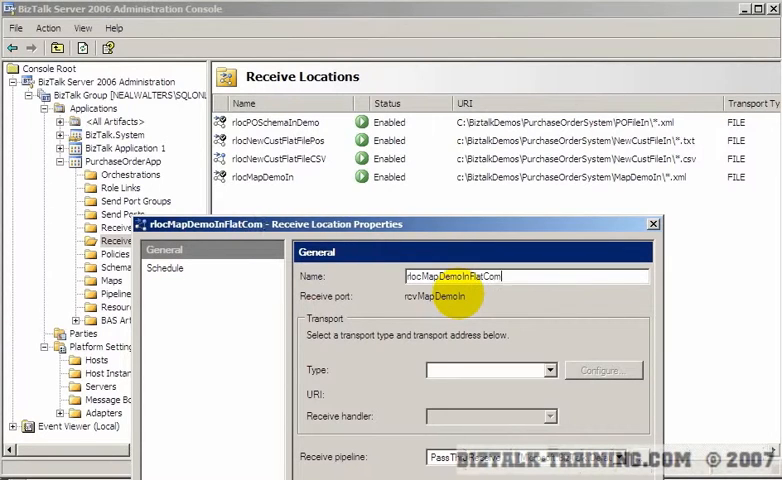
pyautogui.click(548, 368)
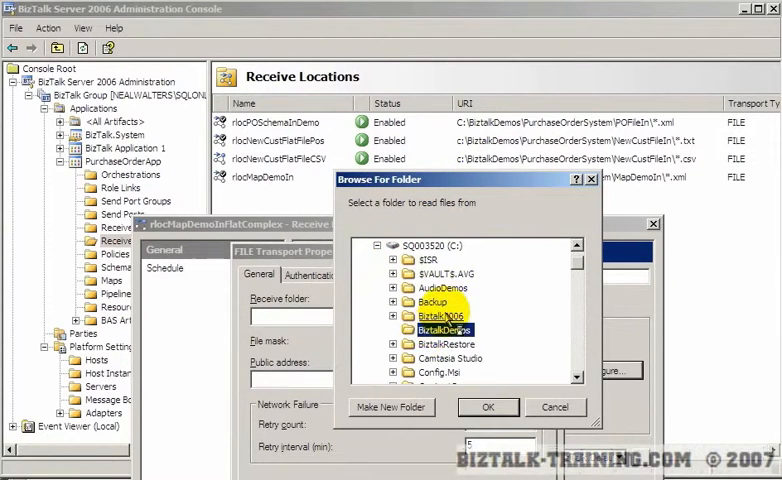
# Set the receive folder to BiztalkDemos\PurchaseOrderSystem\MapDemoIn.
pyautogui.click(390, 316)
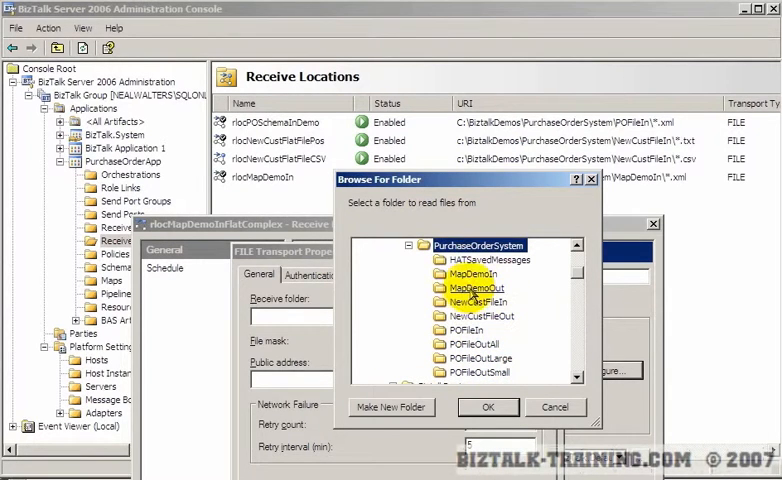
pyautogui.click(488, 408)
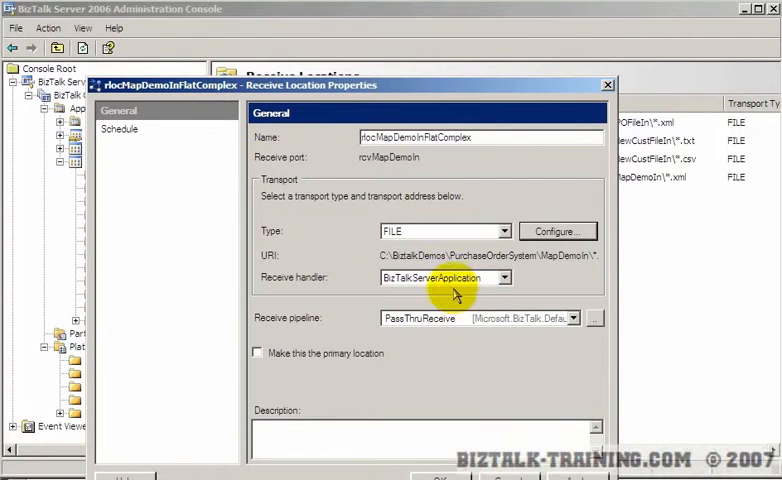
# Select the POFlatFileComplex receive pipeline and save rlocMapDemoInFlatComplex.
pyautogui.click(596, 318)
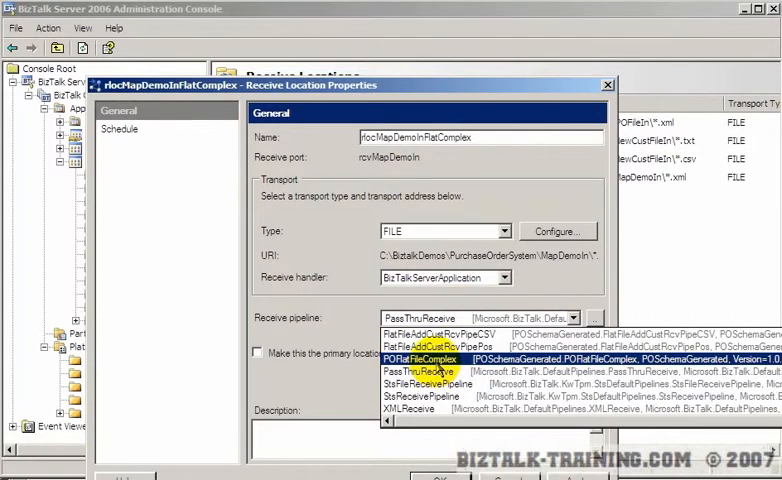
pyautogui.click(428, 358)
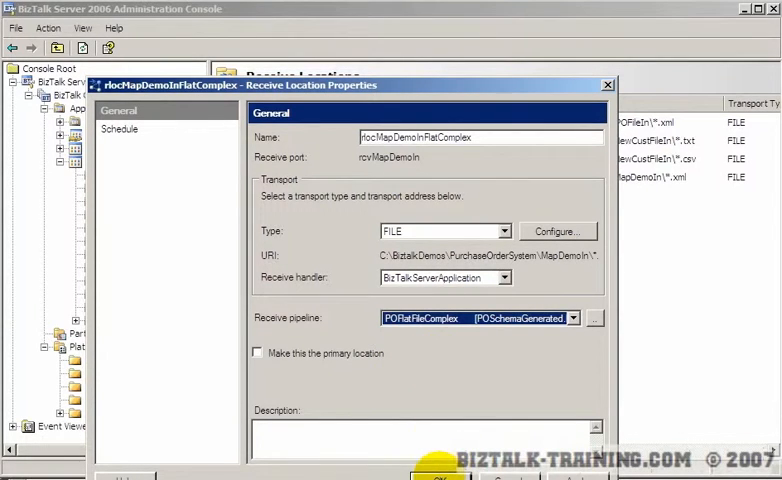
pyautogui.click(438, 478)
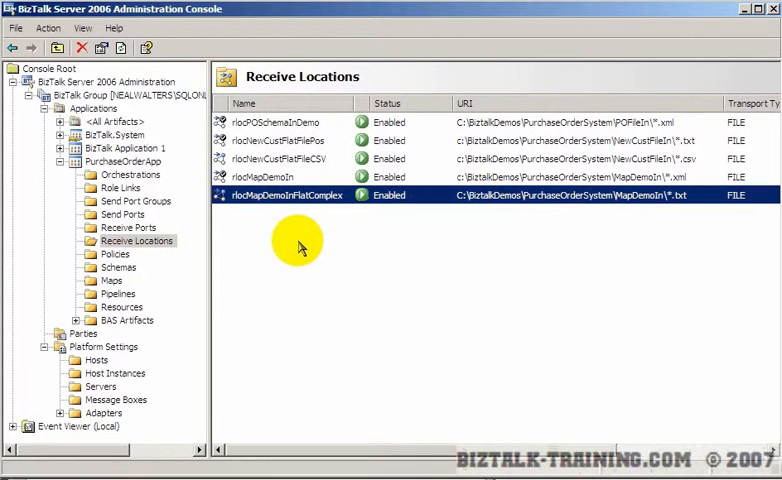
pyautogui.moveTo(284, 196)
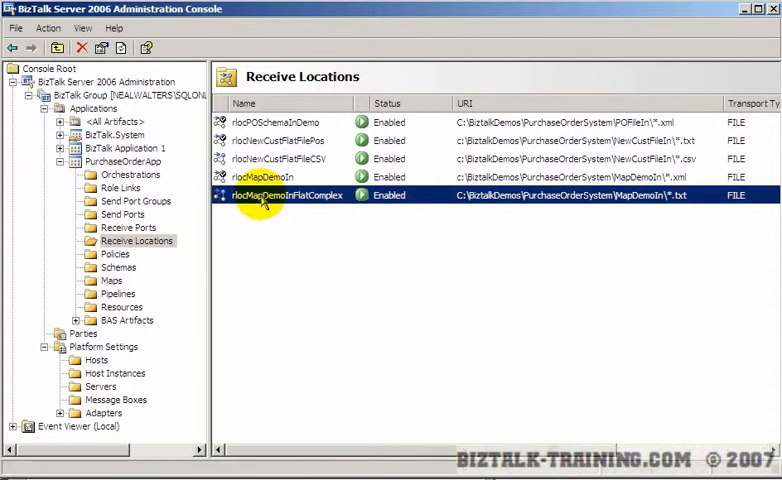
# Show the rcvMapDemoIn receive port's properties with its inbound maps to stdPurchaseOrder.
pyautogui.click(128, 228)
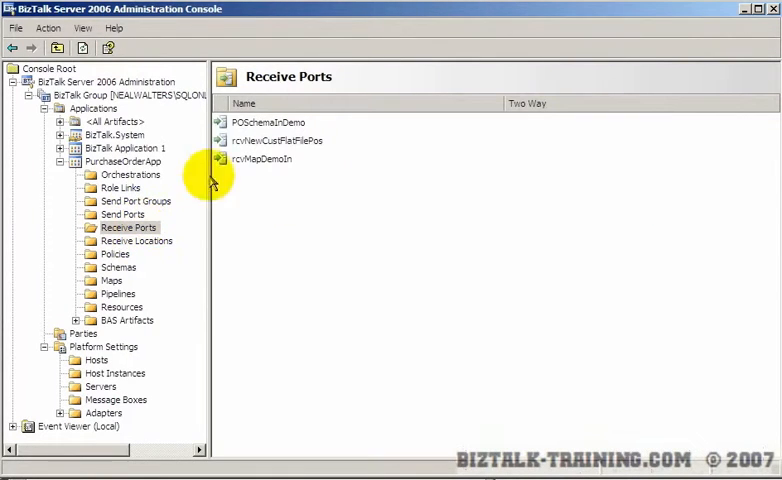
pyautogui.doubleClick(262, 158)
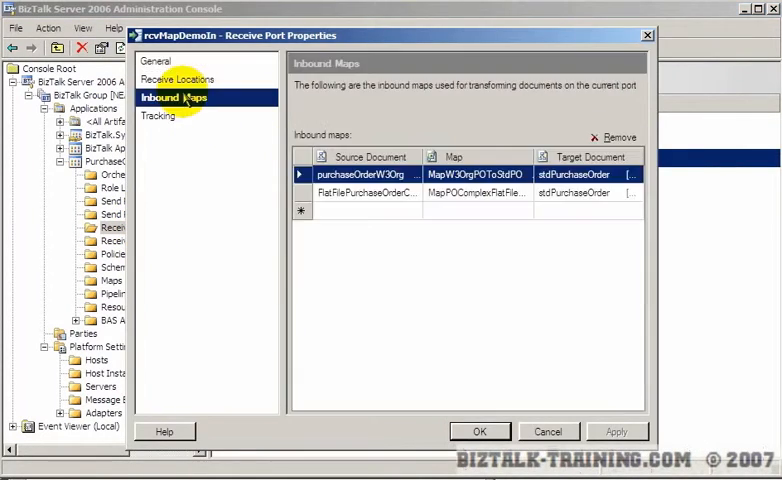
pyautogui.moveTo(578, 192)
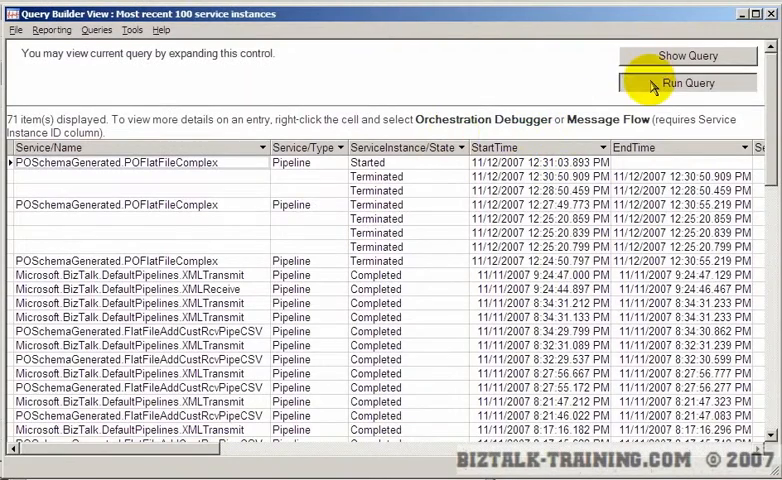
# Rerun the HAT query and check the newest XMLTransmit and POFlatFileComplex instances show Completed.
pyautogui.click(688, 82)
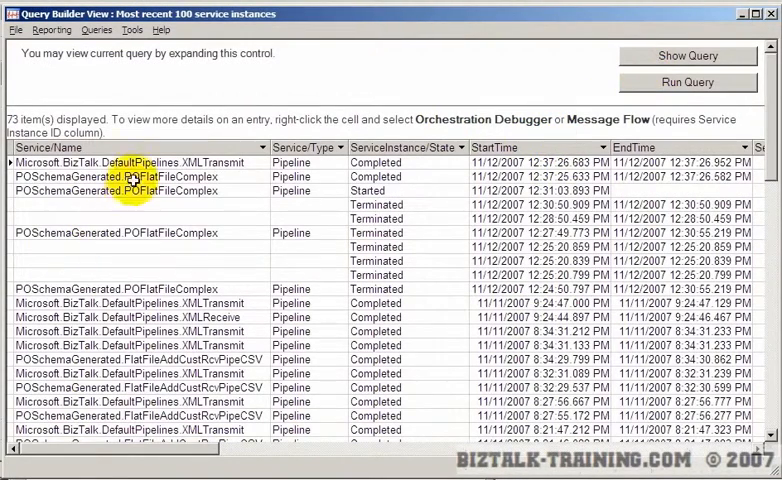
pyautogui.click(544, 176)
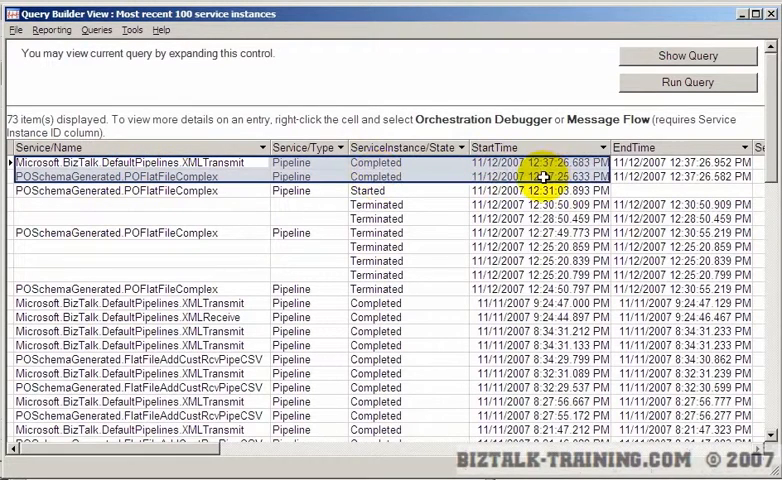
pyautogui.click(376, 176)
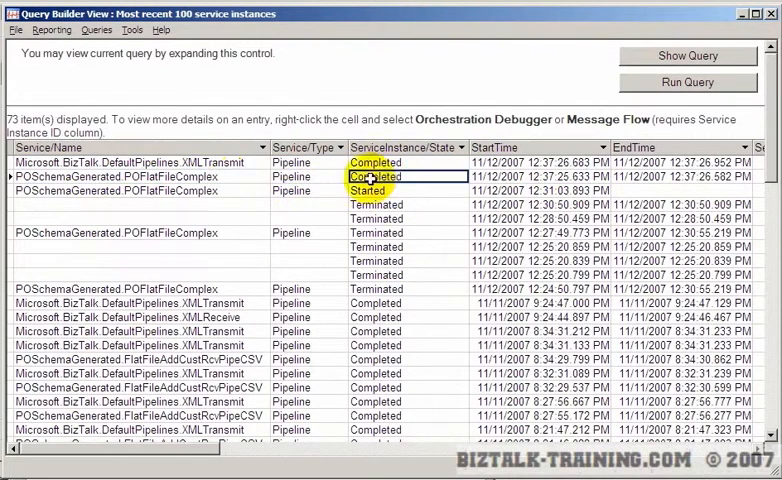
pyautogui.click(376, 176)
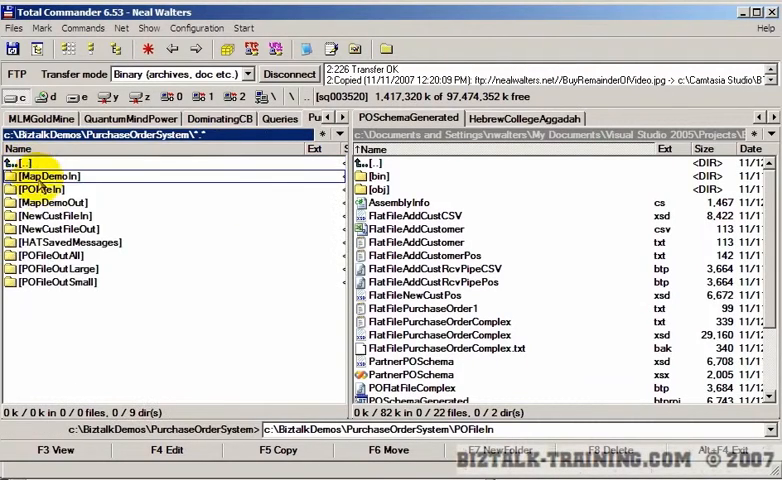
# Enter the MapDemoOut output folder inside PurchaseOrderSystem.
pyautogui.doubleClick(52, 204)
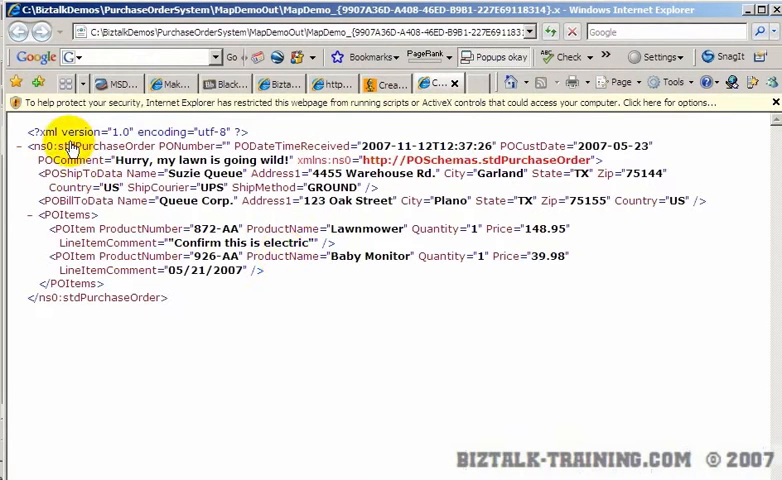
# Highlight the Lawnmower and Baby Monitor product names in the mapped stdPurchaseOrder XML.
pyautogui.doubleClick(96, 144)
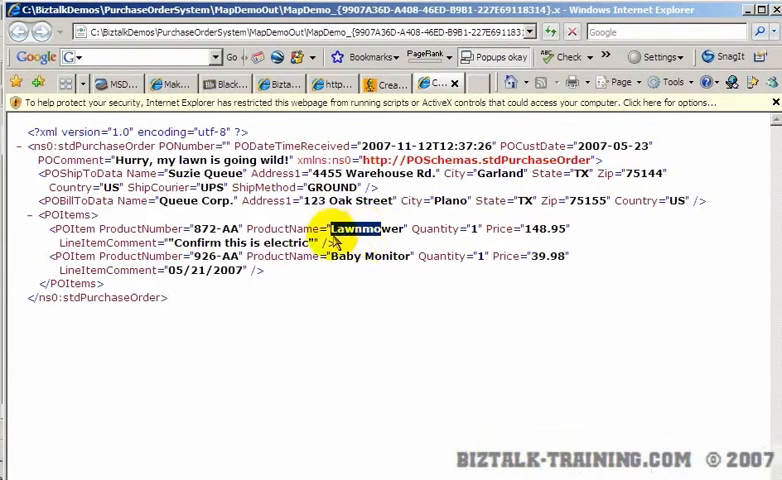
pyautogui.doubleClick(344, 256)
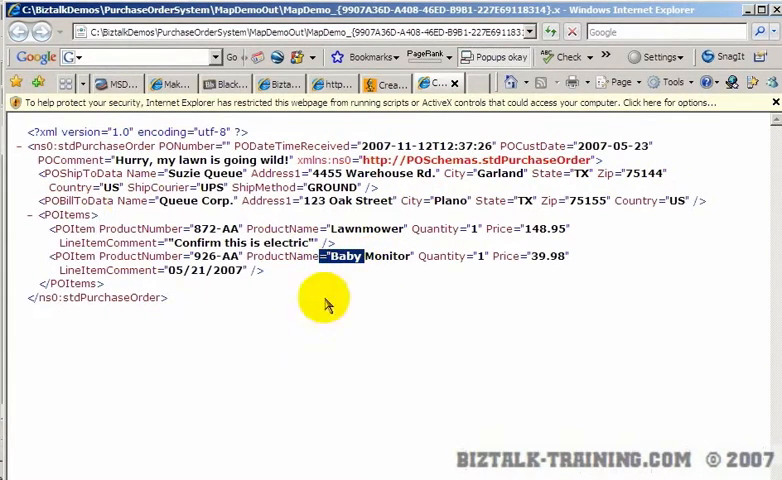
pyautogui.moveTo(494, 364)
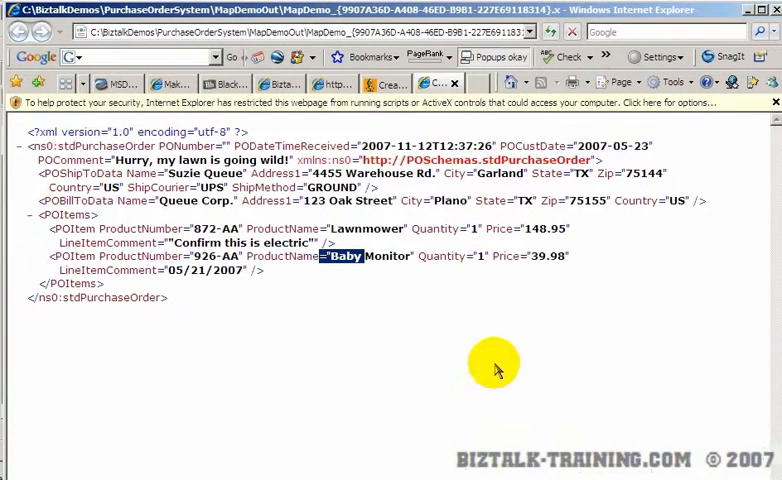
pyautogui.moveTo(516, 364)
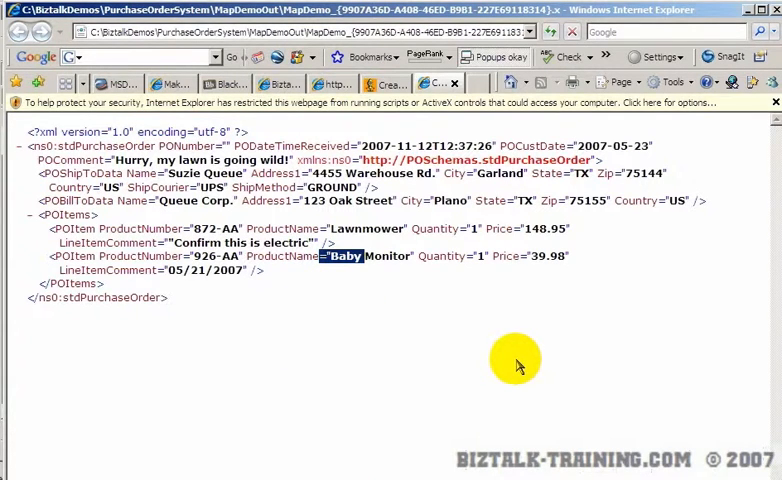
pyautogui.moveTo(456, 340)
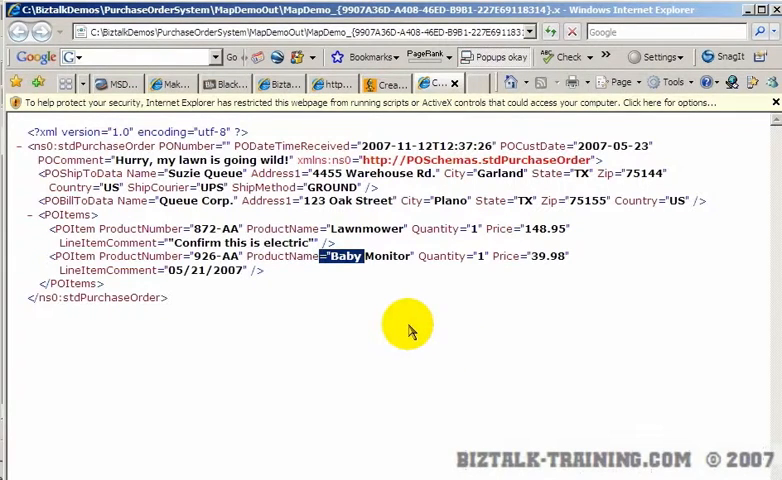
pyautogui.moveTo(388, 290)
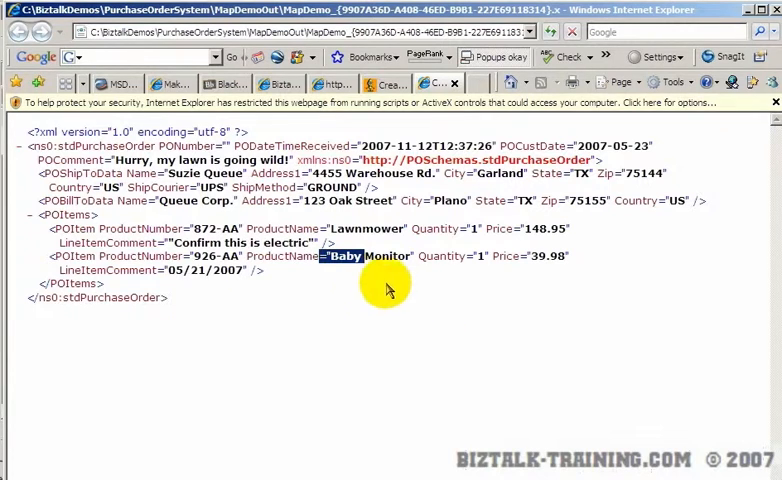
pyautogui.moveTo(420, 312)
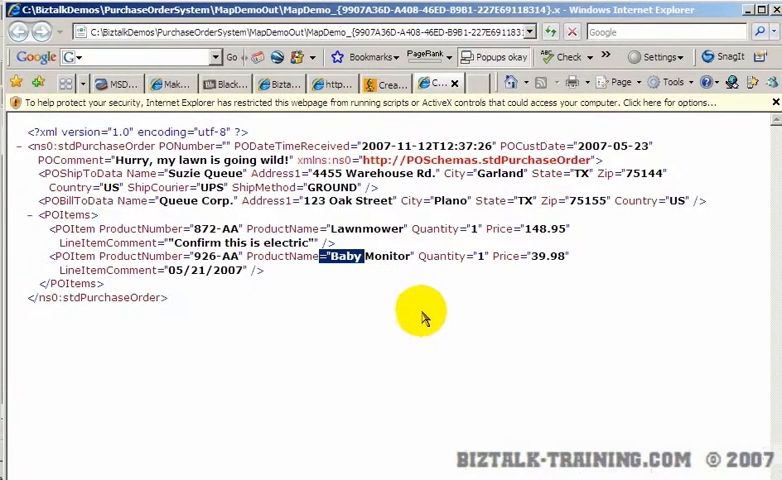
pyautogui.moveTo(420, 310)
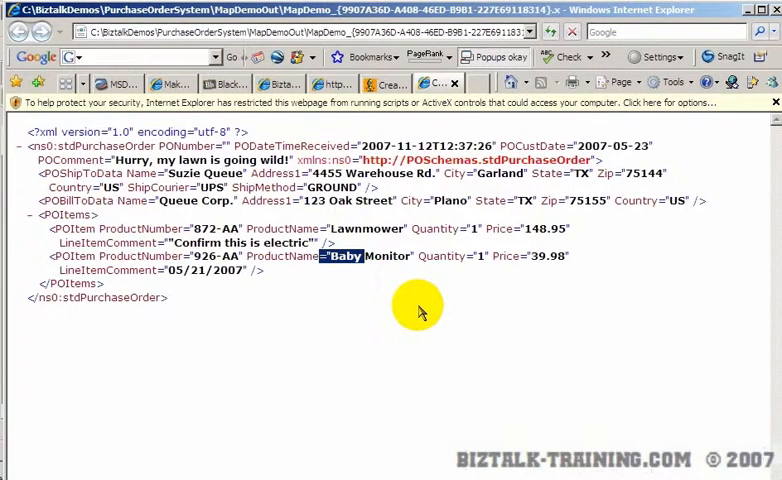